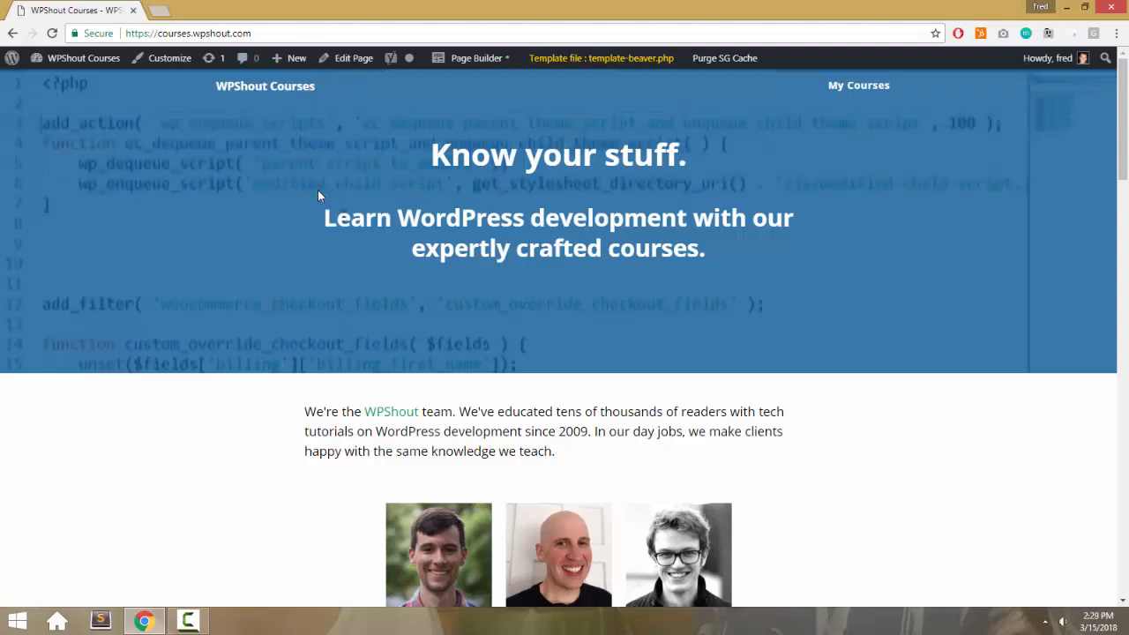
# - Launch Page Builder on the landing page and bring up the photo gallery module's settings
pyautogui.scroll(-3)
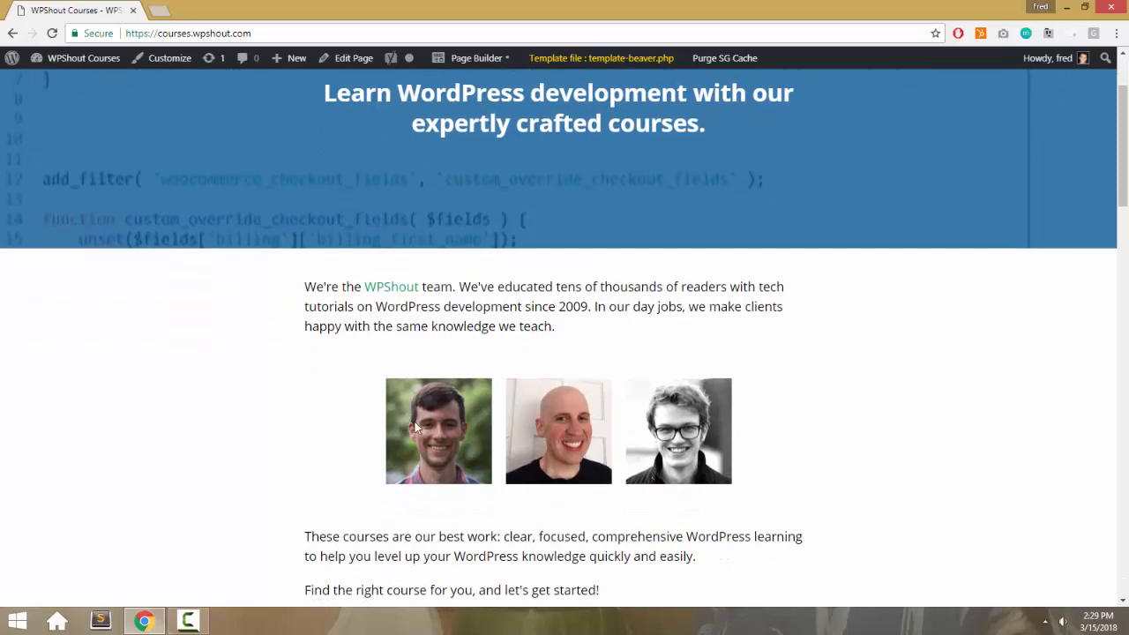
pyautogui.moveTo(388, 429)
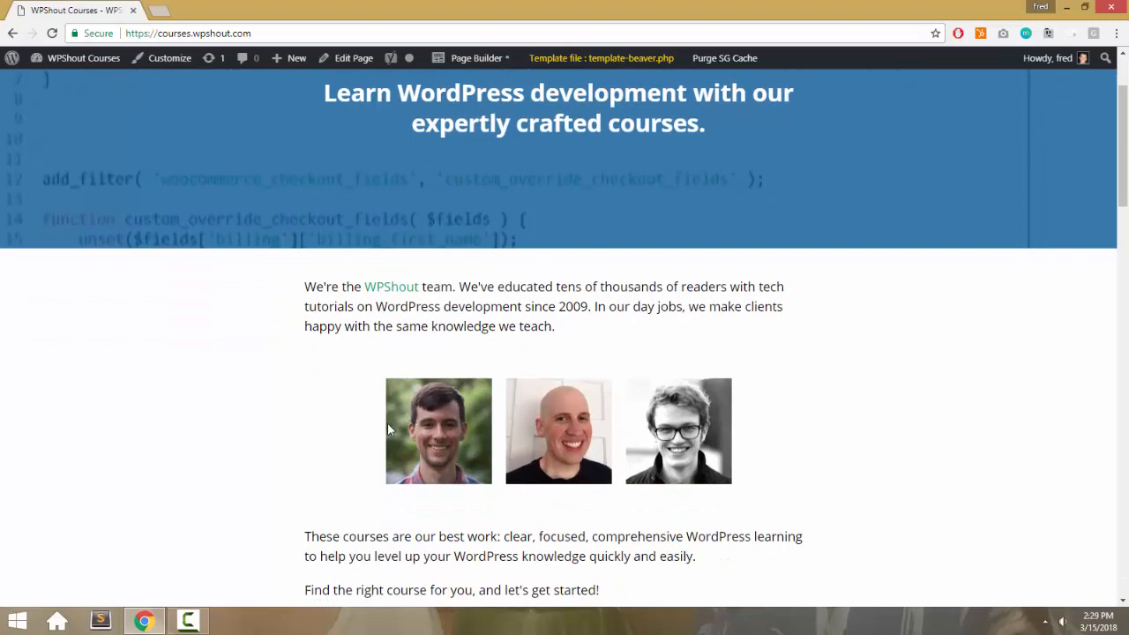
pyautogui.moveTo(303, 434)
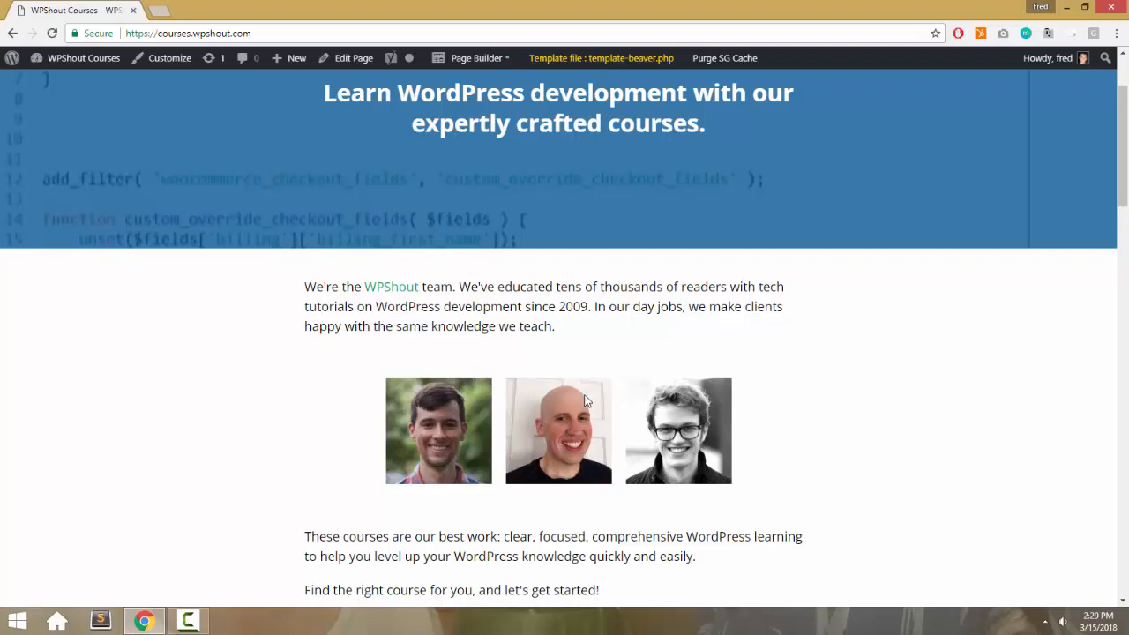
pyautogui.moveTo(466, 115)
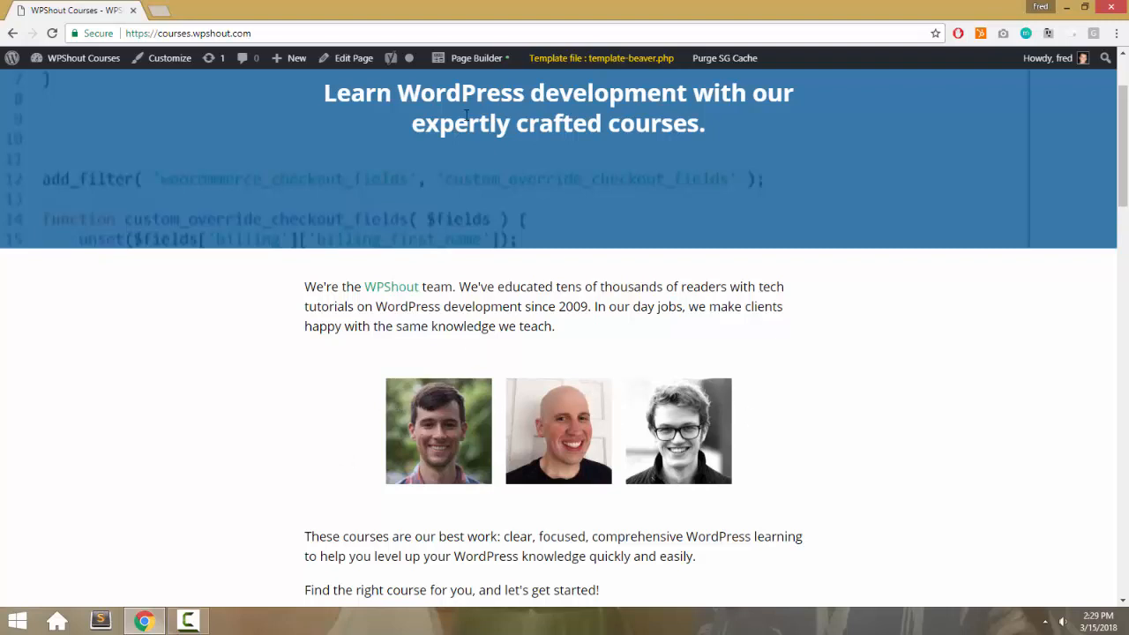
pyautogui.click(477, 57)
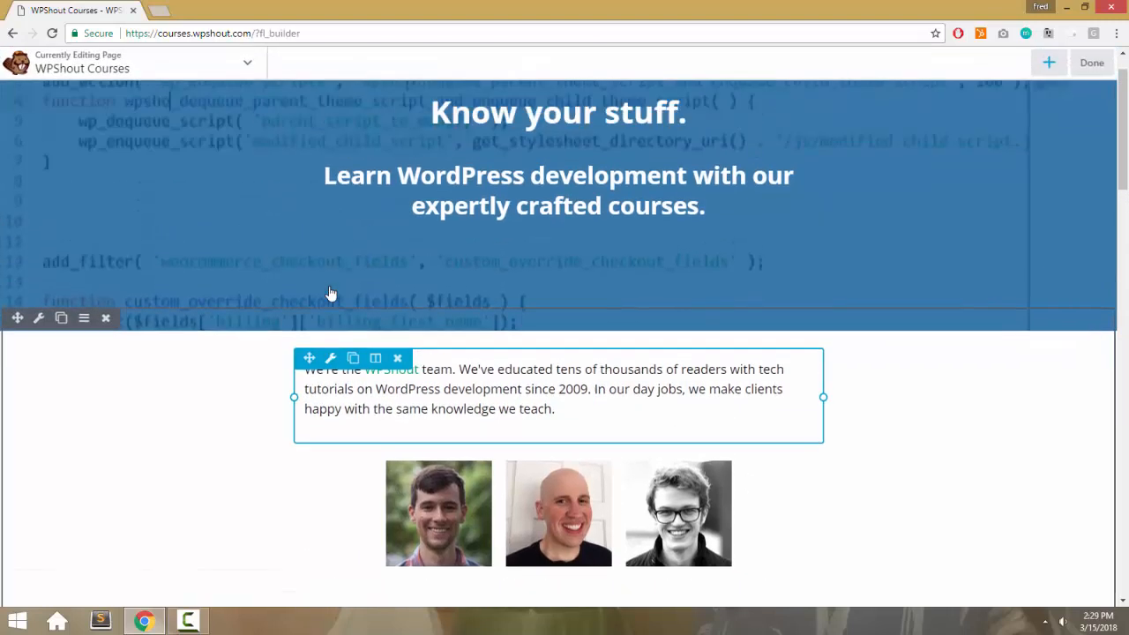
pyautogui.scroll(-3)
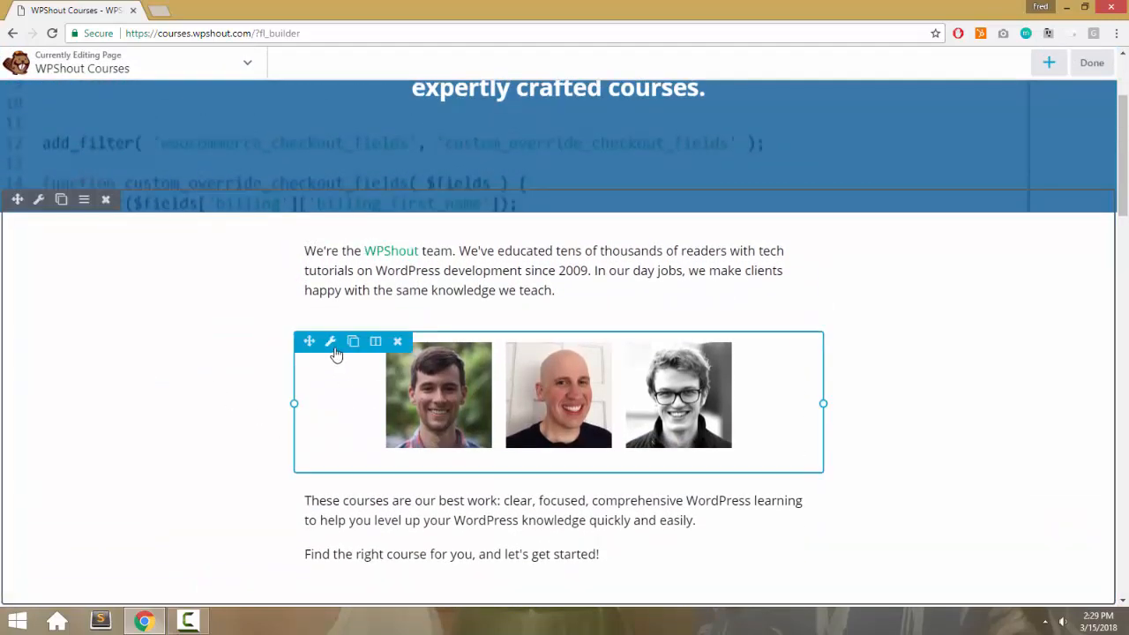
pyautogui.click(332, 342)
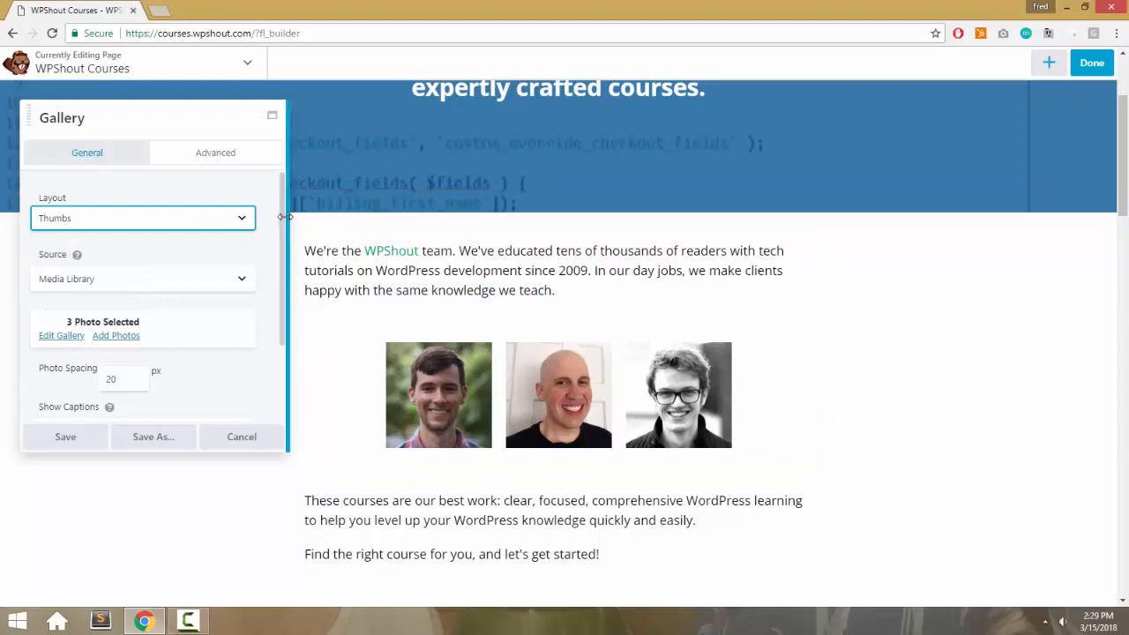
# - Look through the gallery module's Advanced and General settings (thumbs layout, three photos)
pyautogui.scroll(-3)
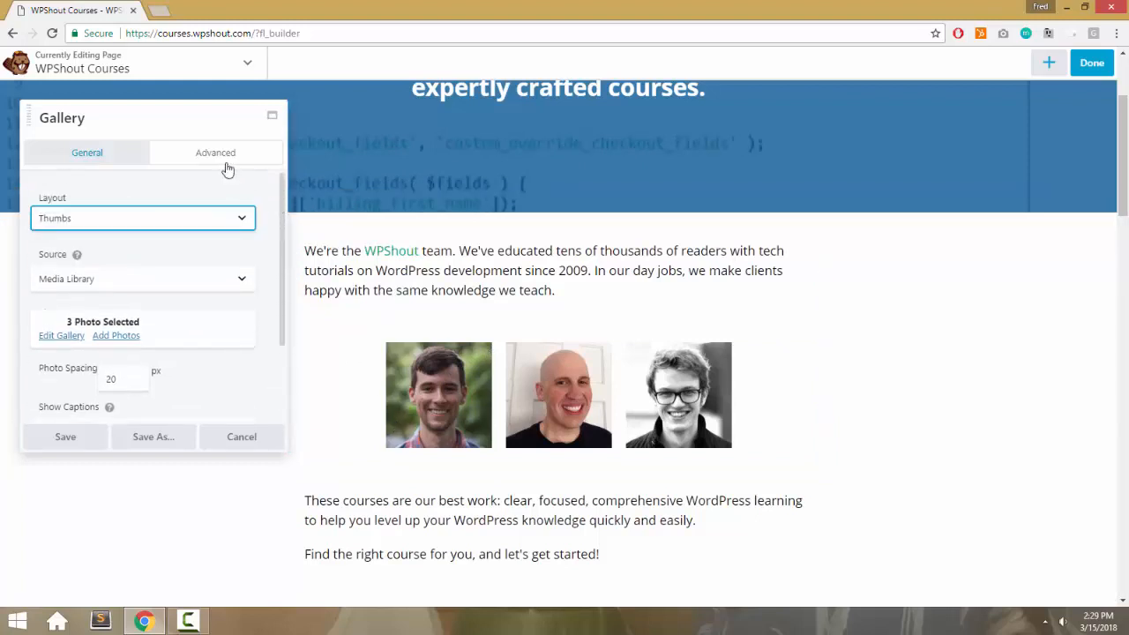
pyautogui.click(215, 152)
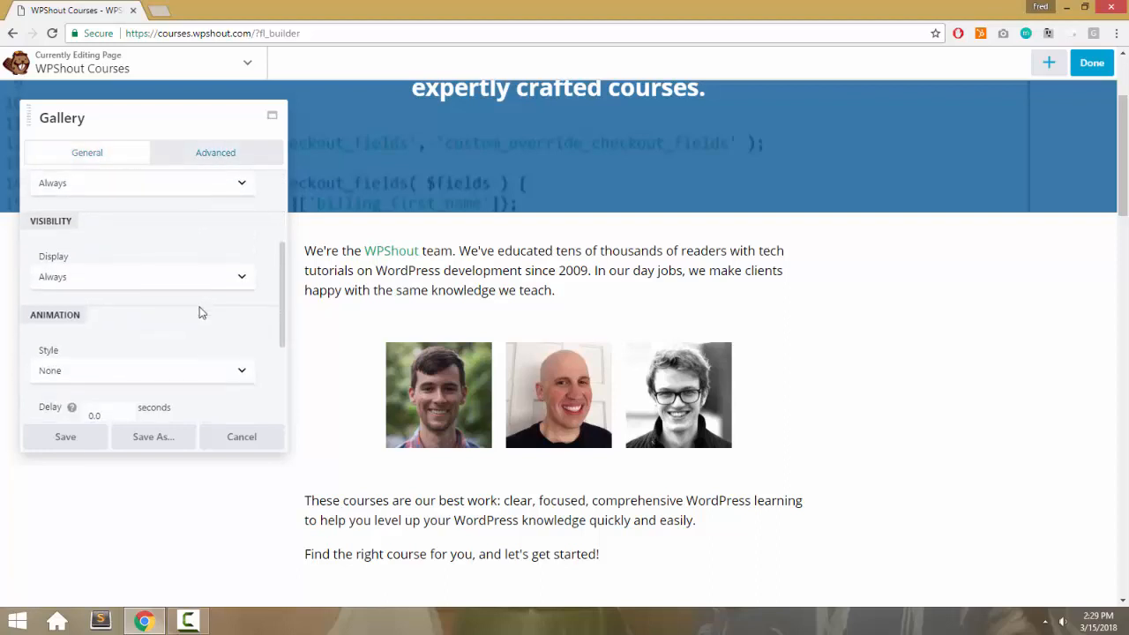
pyautogui.click(215, 152)
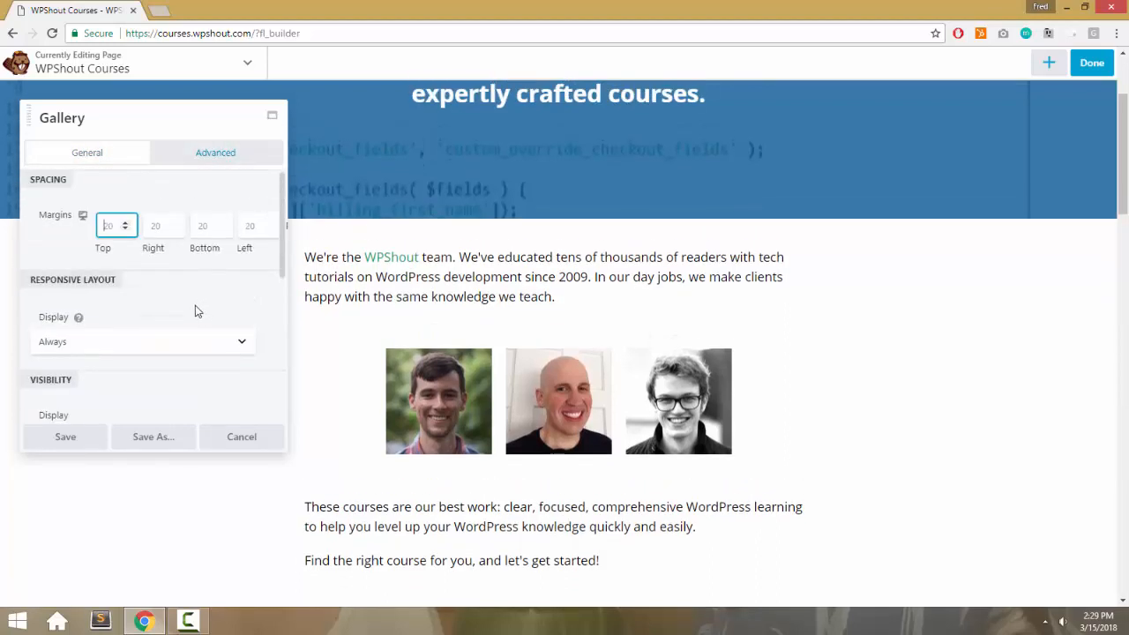
pyautogui.click(87, 151)
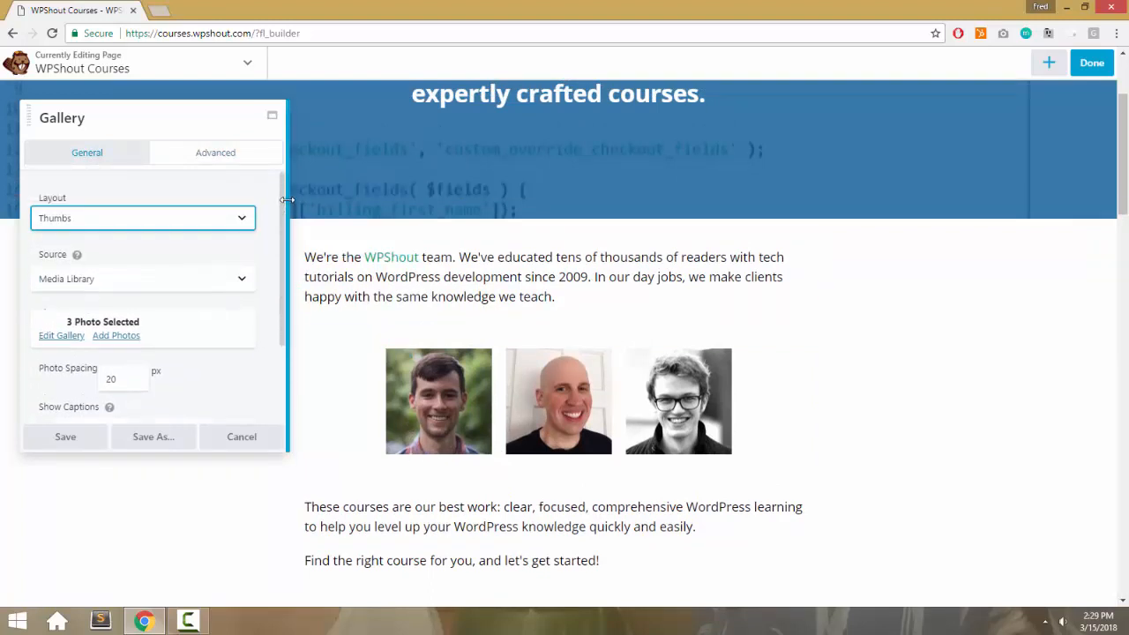
# - Set the gallery module's Class to rounded-gallery under Advanced and save the module
pyautogui.click(216, 151)
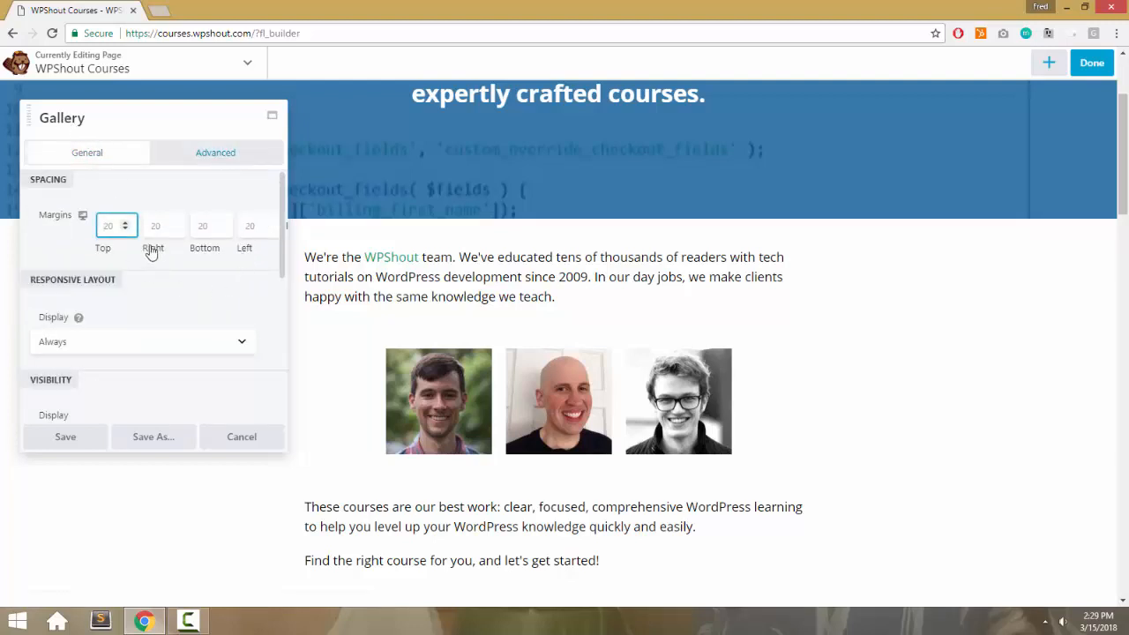
pyautogui.scroll(-3)
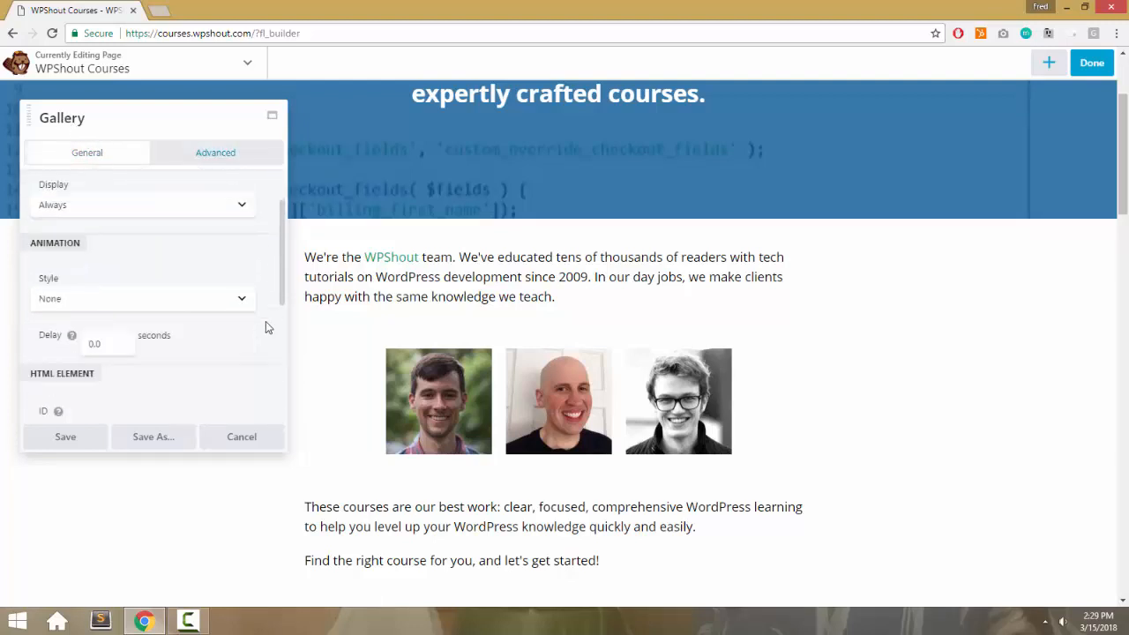
pyautogui.click(143, 398)
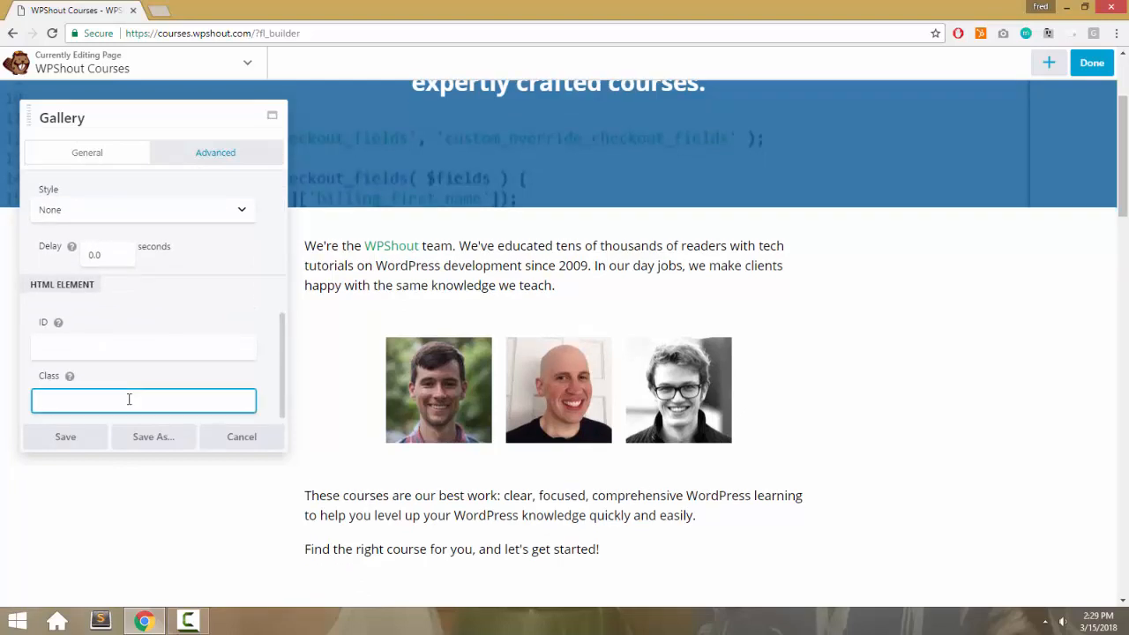
pyautogui.write('rounded-')
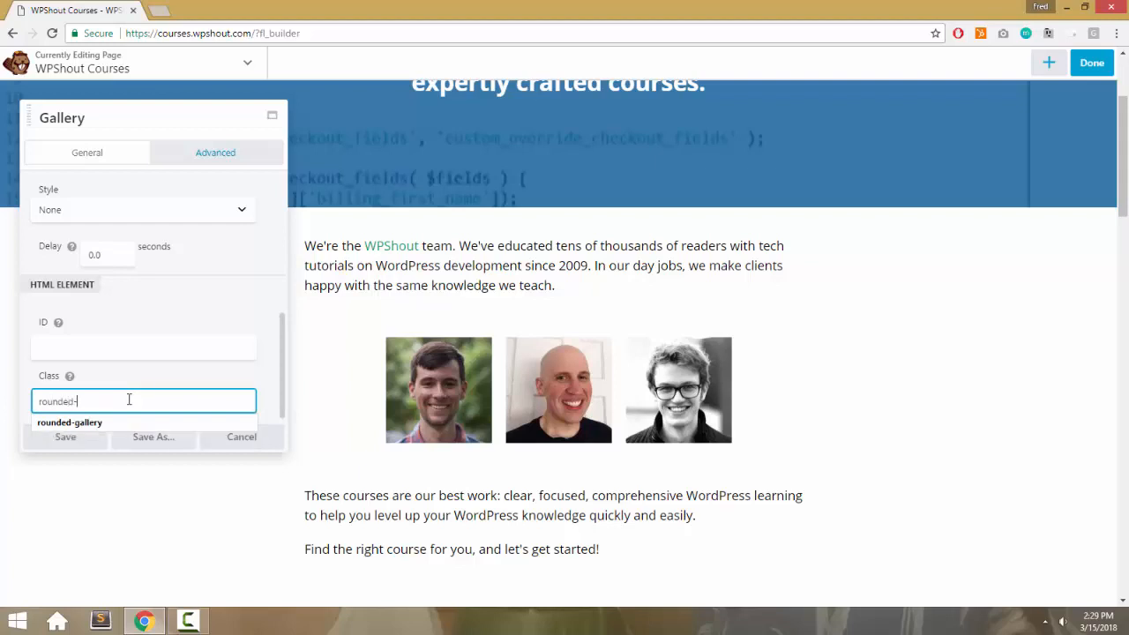
pyautogui.click(71, 422)
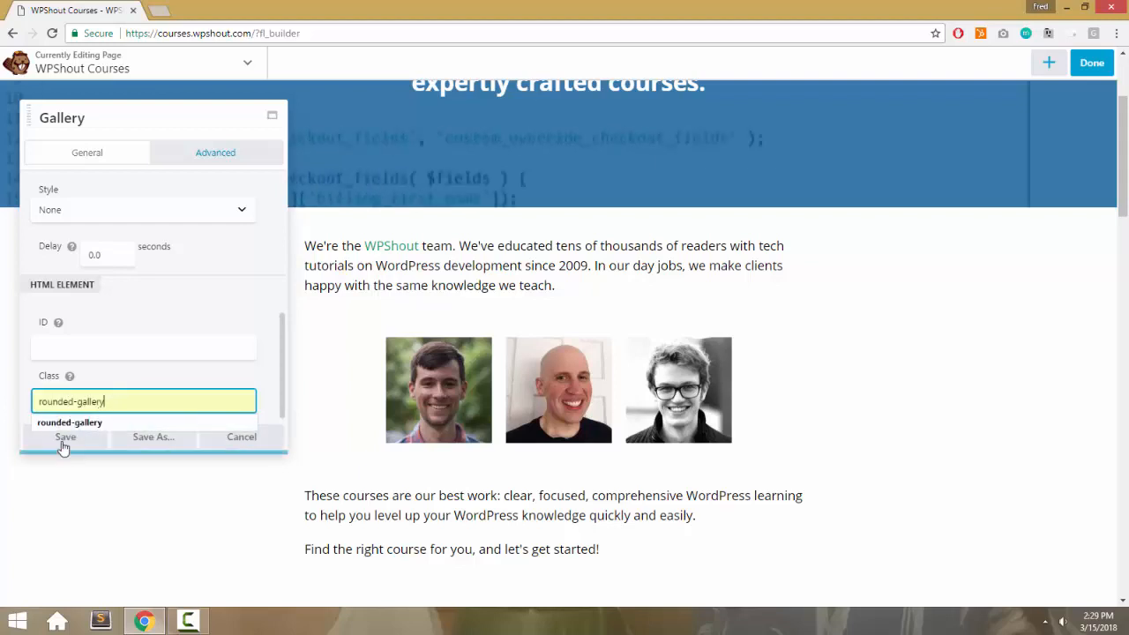
pyautogui.click(65, 438)
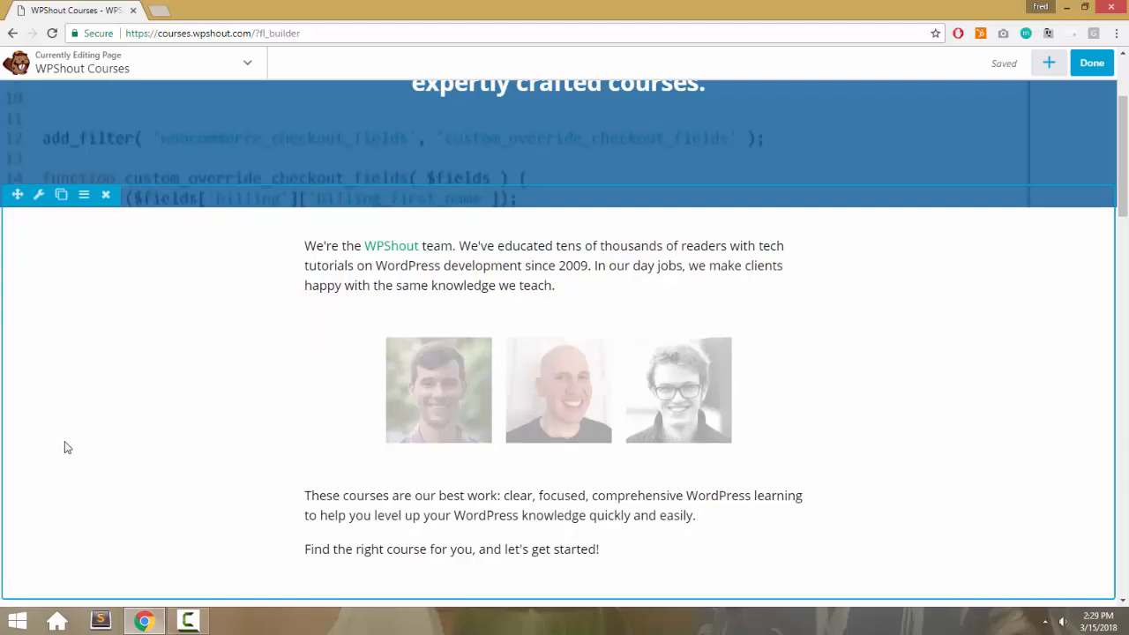
# - Finish editing, verify via DevTools search that the live gallery markup contains rounded-gallery, then close the inspector
pyautogui.click(1093, 63)
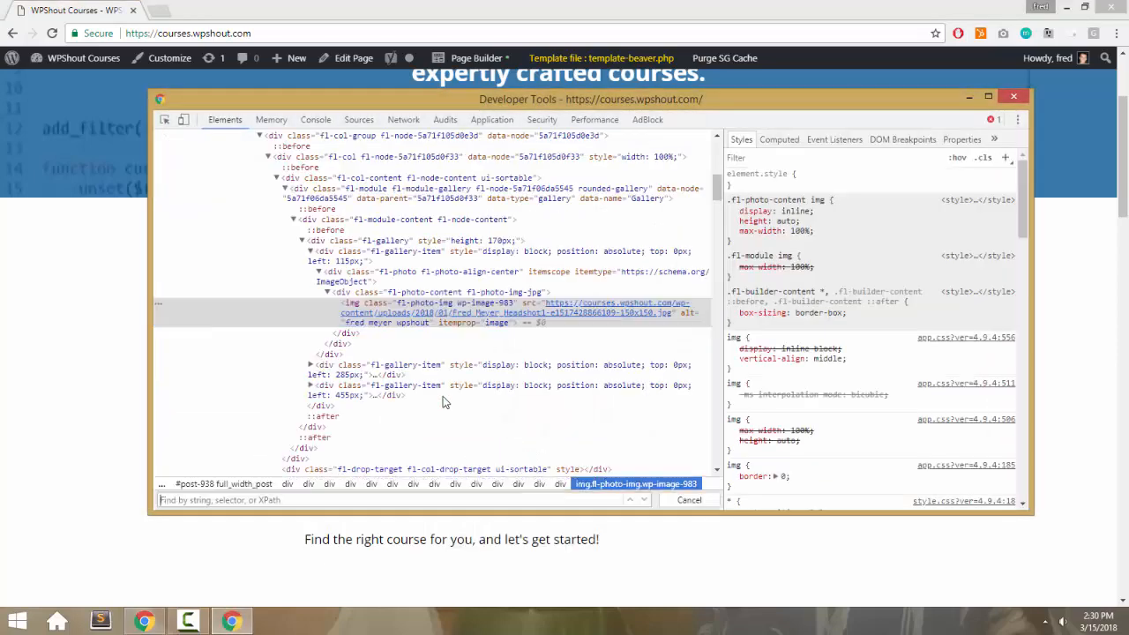
pyautogui.write('rounded-gall')
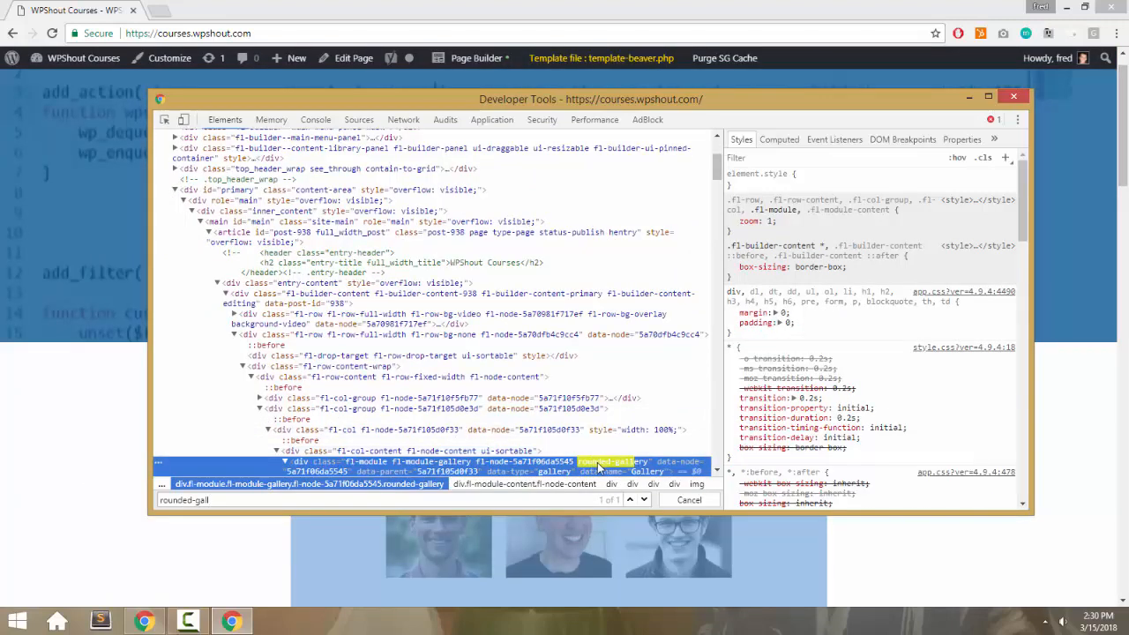
pyautogui.moveTo(604, 468)
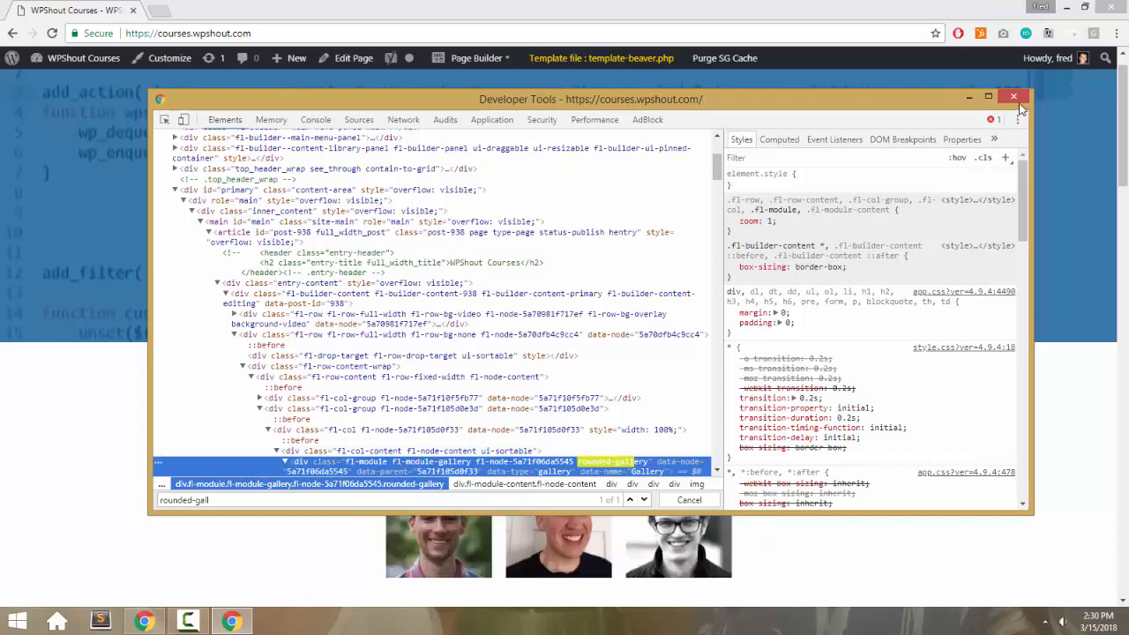
pyautogui.click(1013, 95)
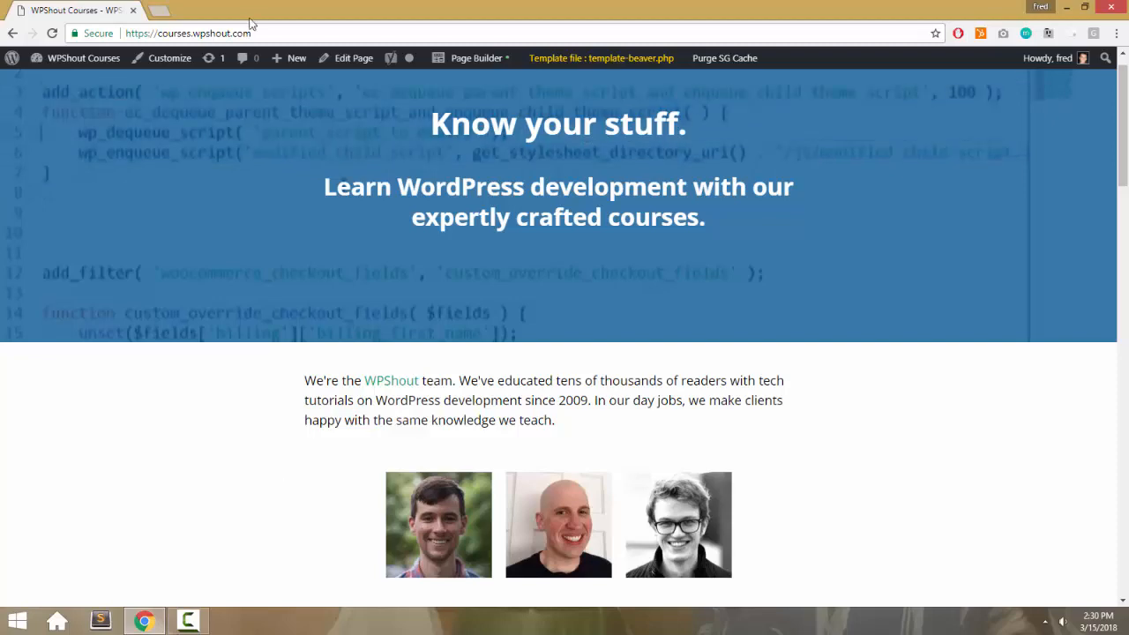
# - Duplicate the courses page tab and launch the WordPress Customizer in it
pyautogui.click(159, 10)
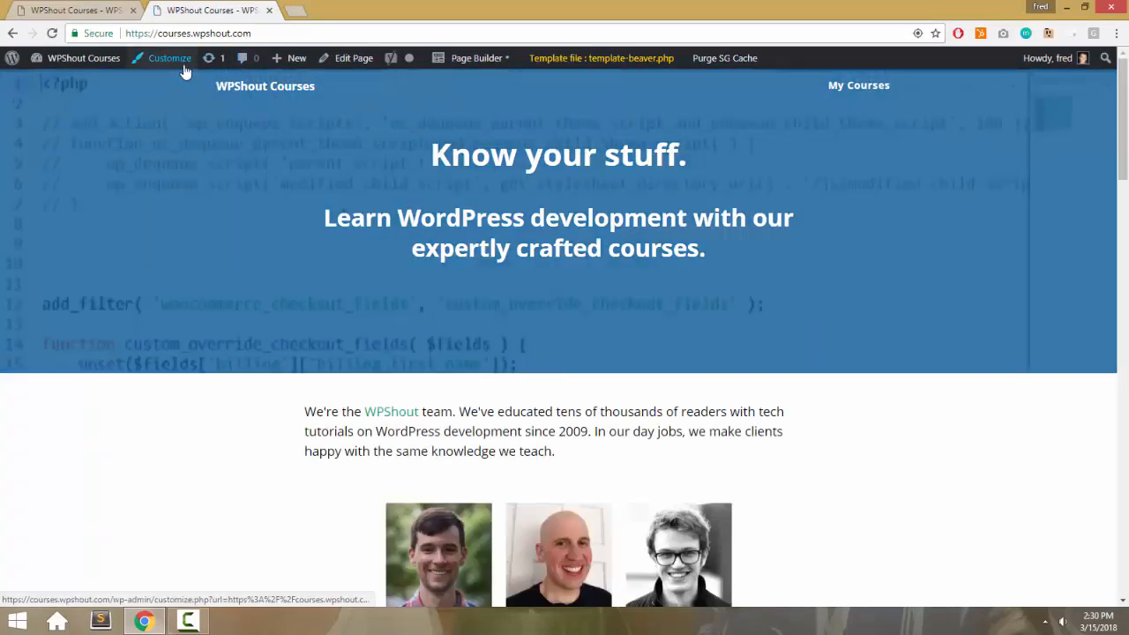
pyautogui.click(169, 56)
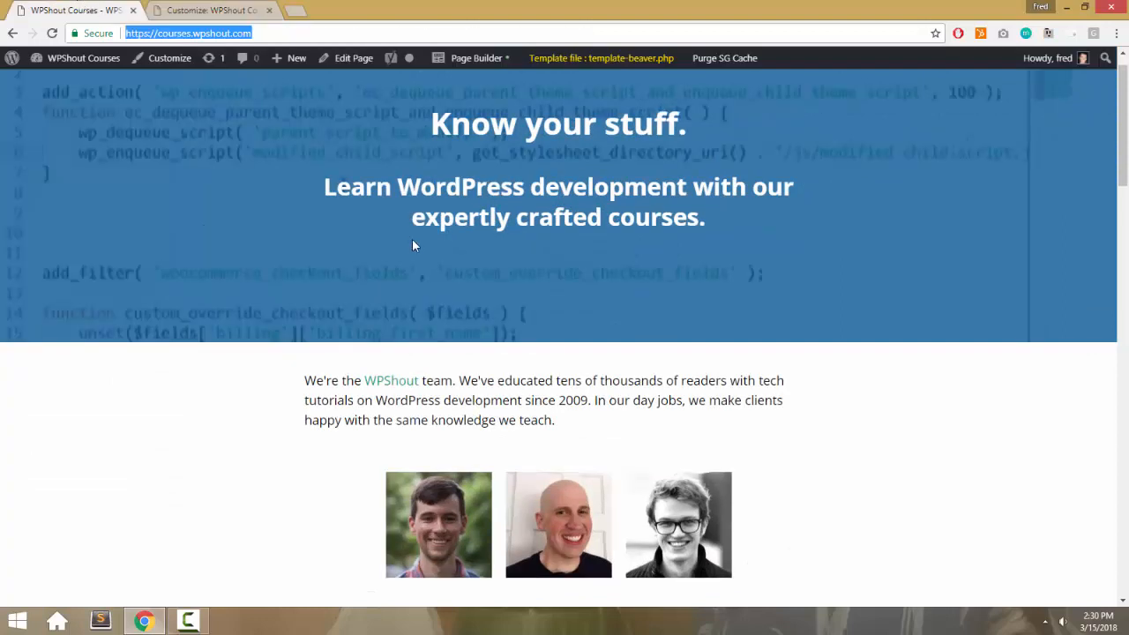
pyautogui.moveTo(573, 265)
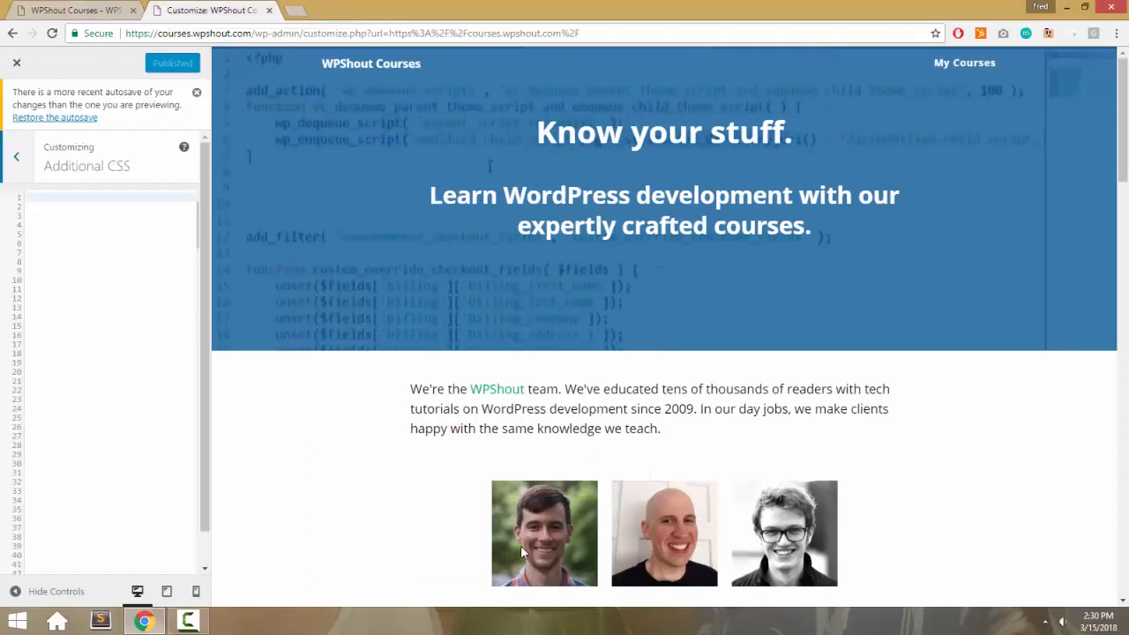
# - In Additional CSS, write border-radius: 50%; inside the .rounded-gallery rule and return to the Customizer tab
pyautogui.rightClick(544, 533)
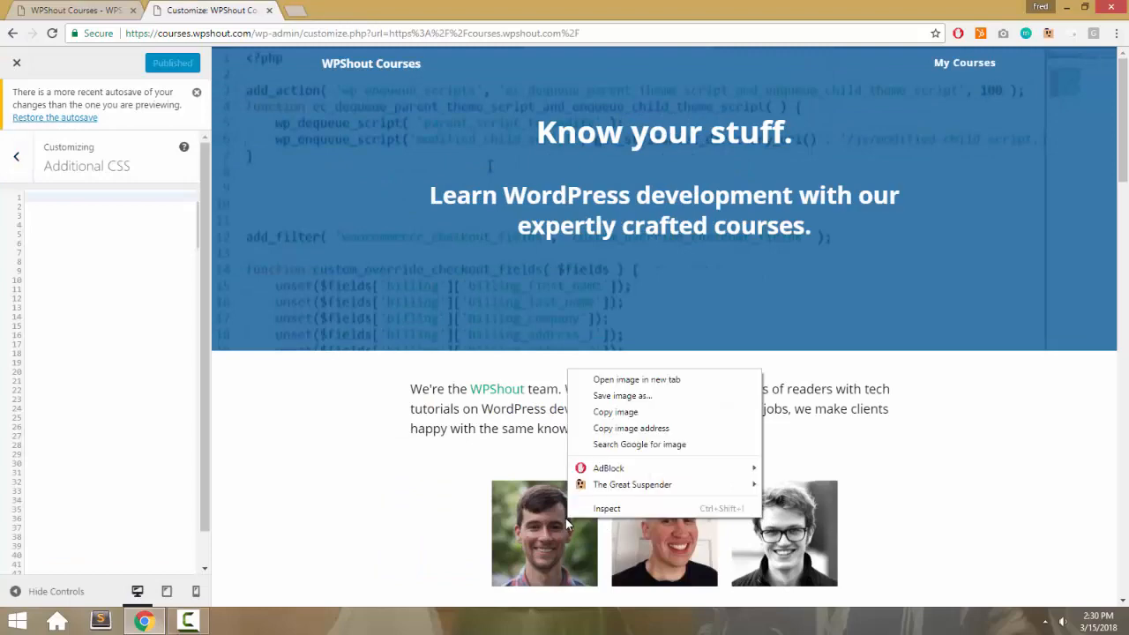
pyautogui.click(607, 508)
pyautogui.write('.rounded-gallery {')
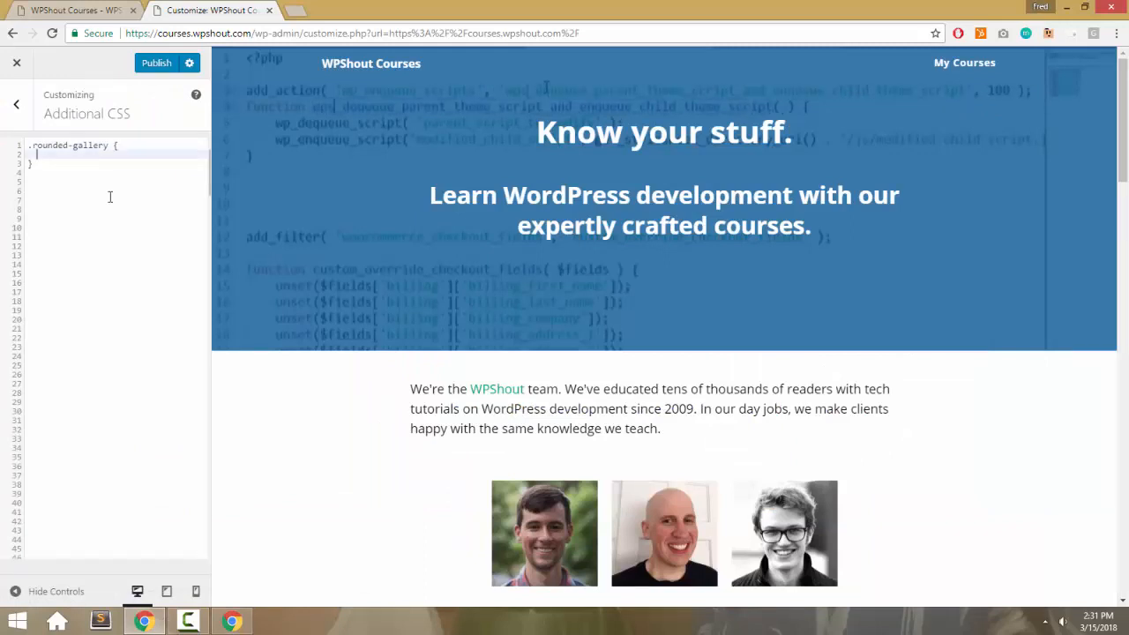
pyautogui.write('border-radius')
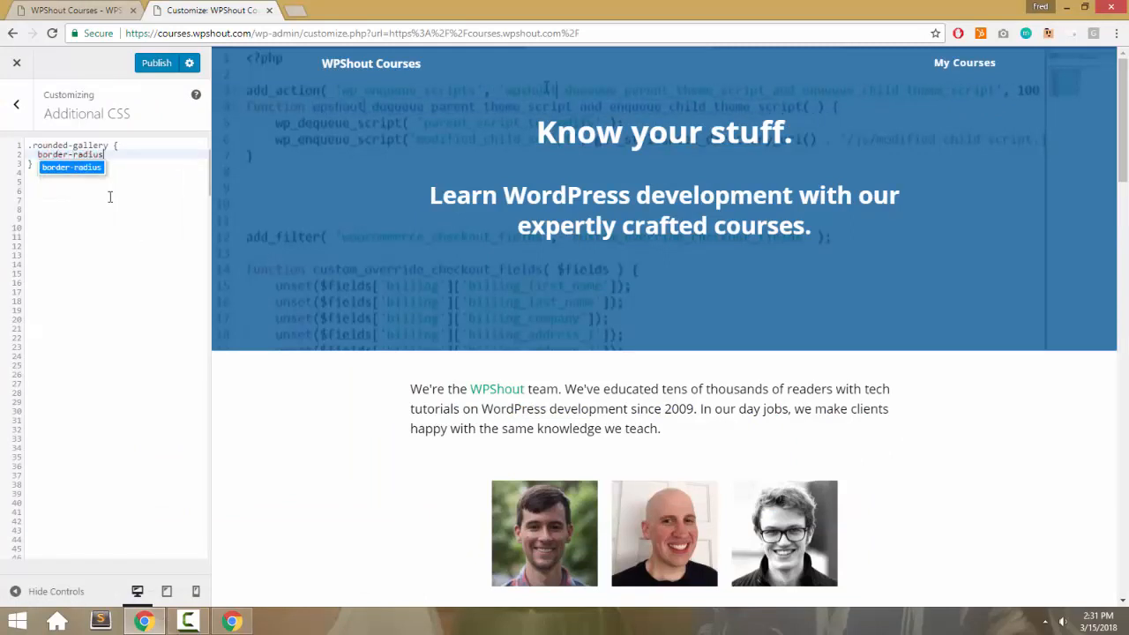
pyautogui.write(': 50%;')
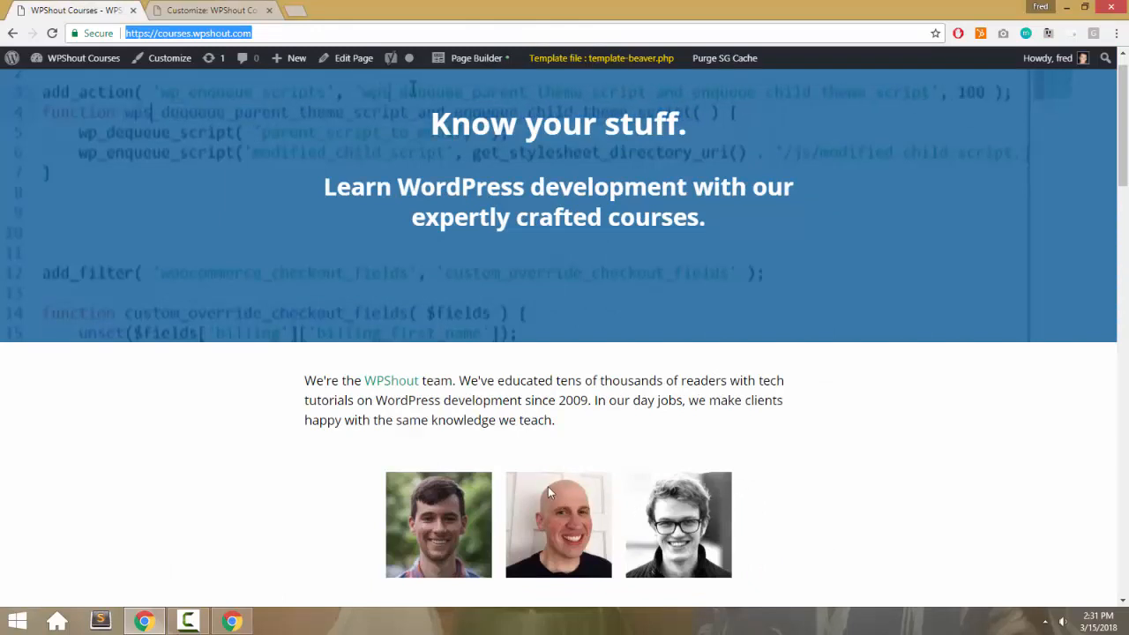
pyautogui.click(169, 56)
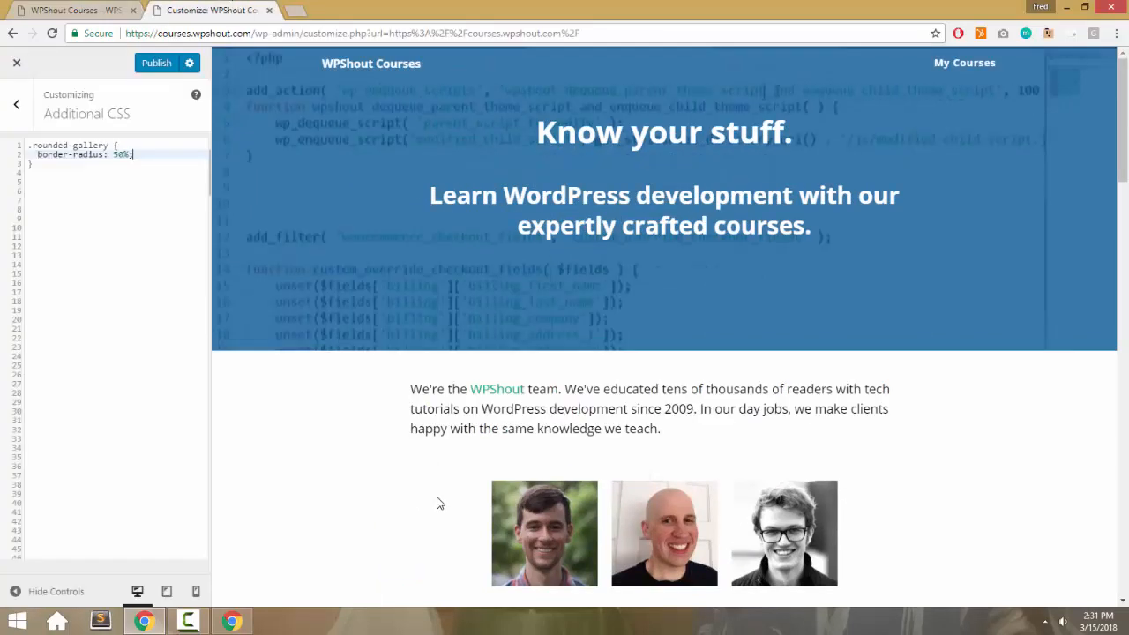
# - Inspect the page and search 'rounded-g' to locate the gallery container and its img tags
pyautogui.rightClick(441, 503)
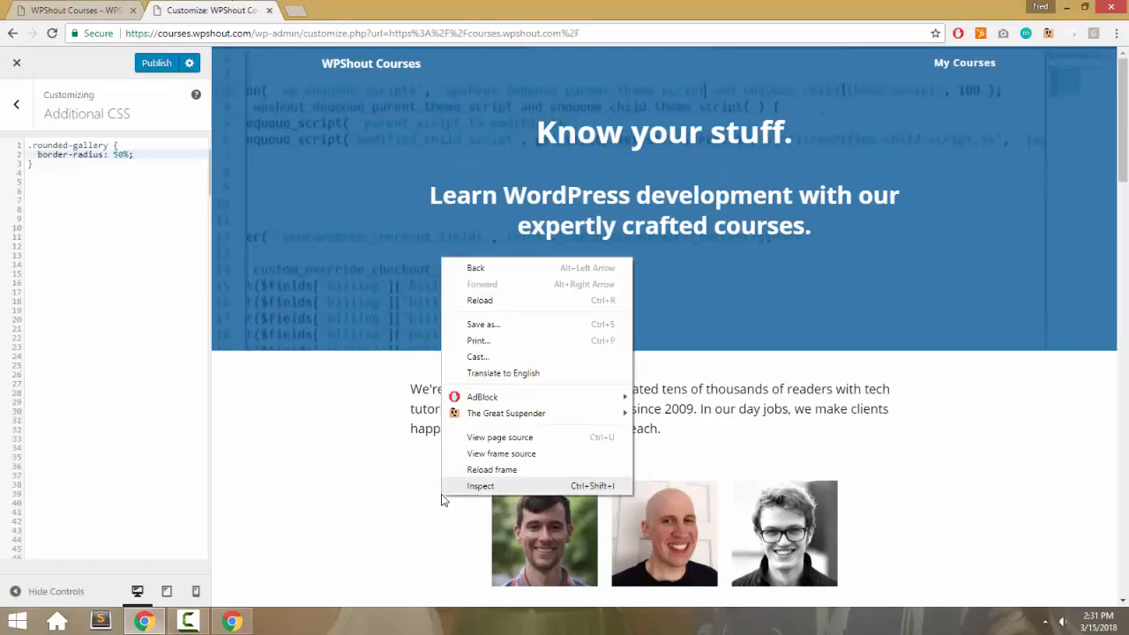
pyautogui.click(480, 486)
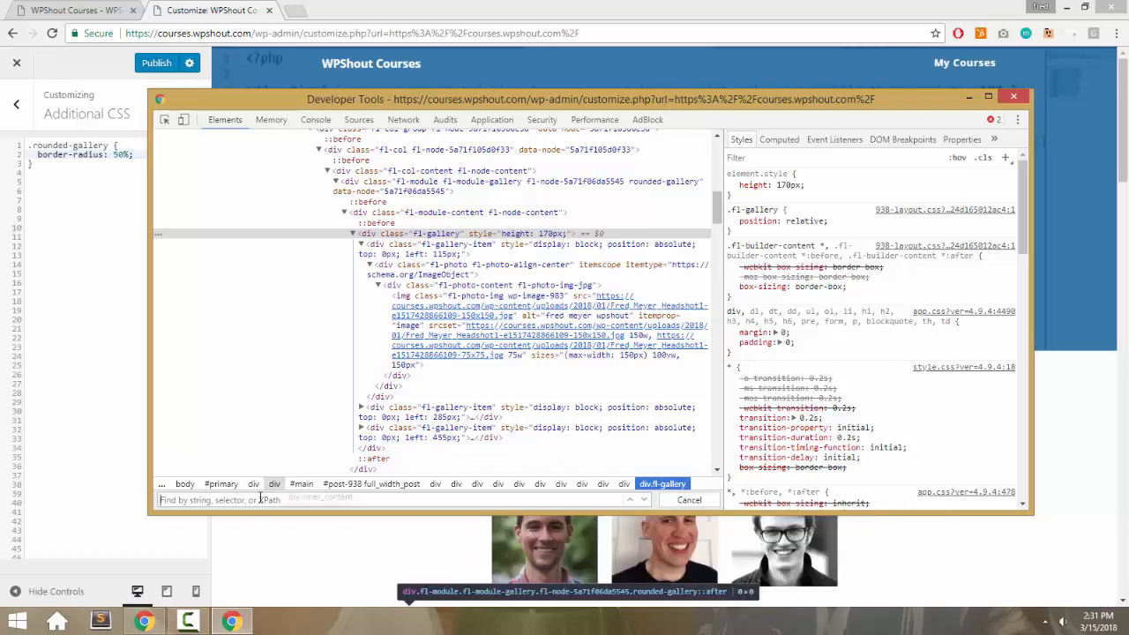
pyautogui.write('rounded-gallery')
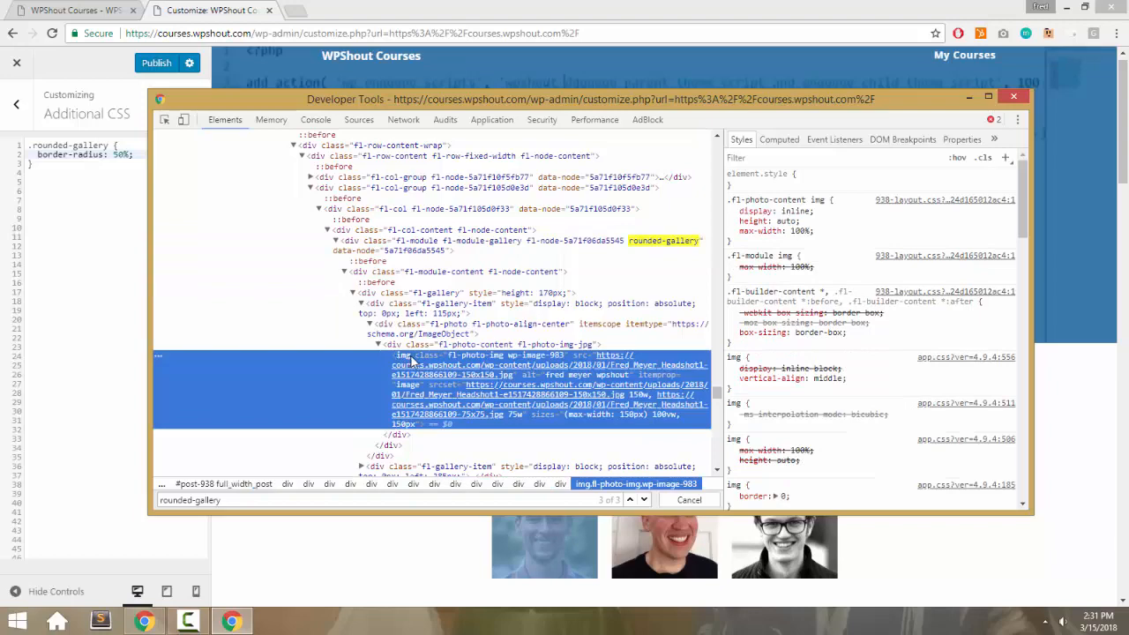
# - Replace the radius rule with border: 5px black solid; and scroll the preview to the framed gallery
pyautogui.click(1013, 96)
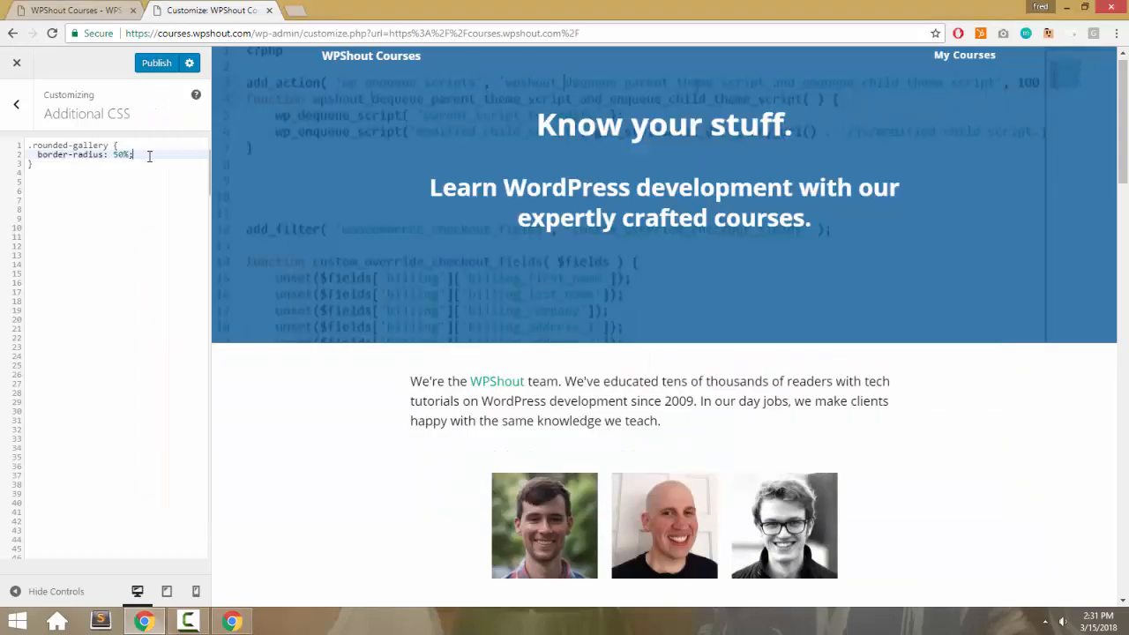
pyautogui.write('border:')
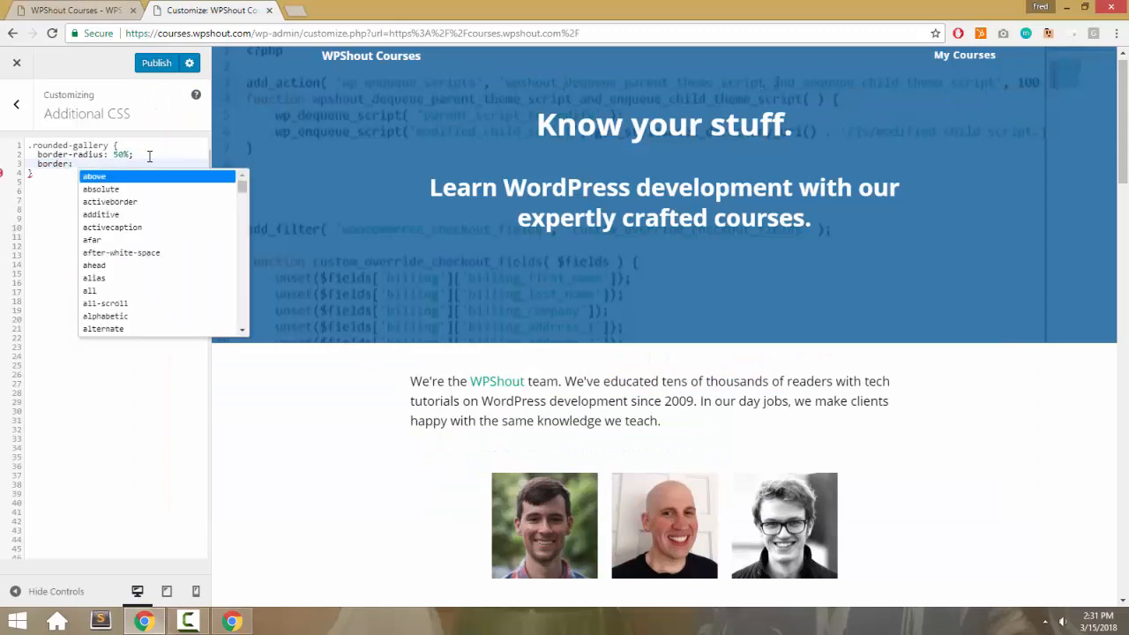
pyautogui.write('5px black')
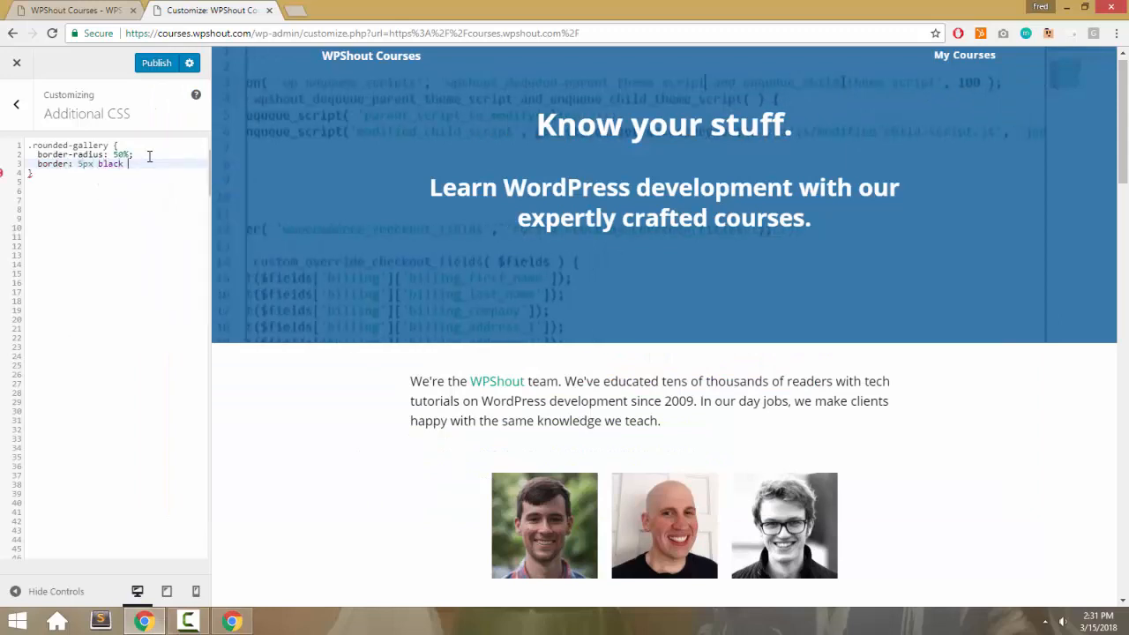
pyautogui.write('solid;')
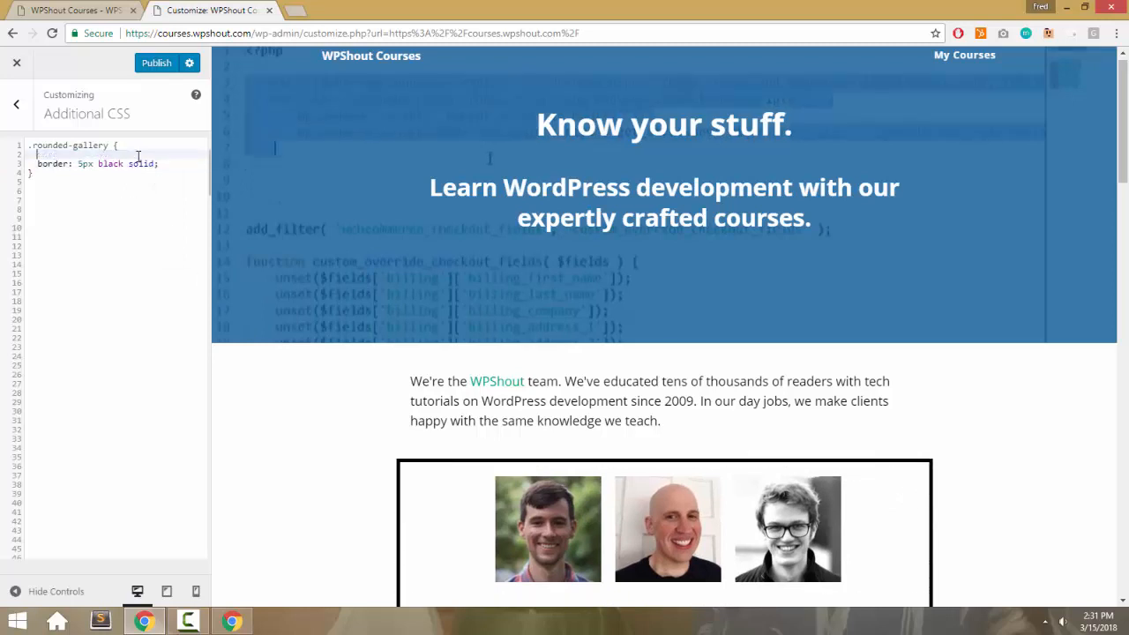
pyautogui.scroll(-3)
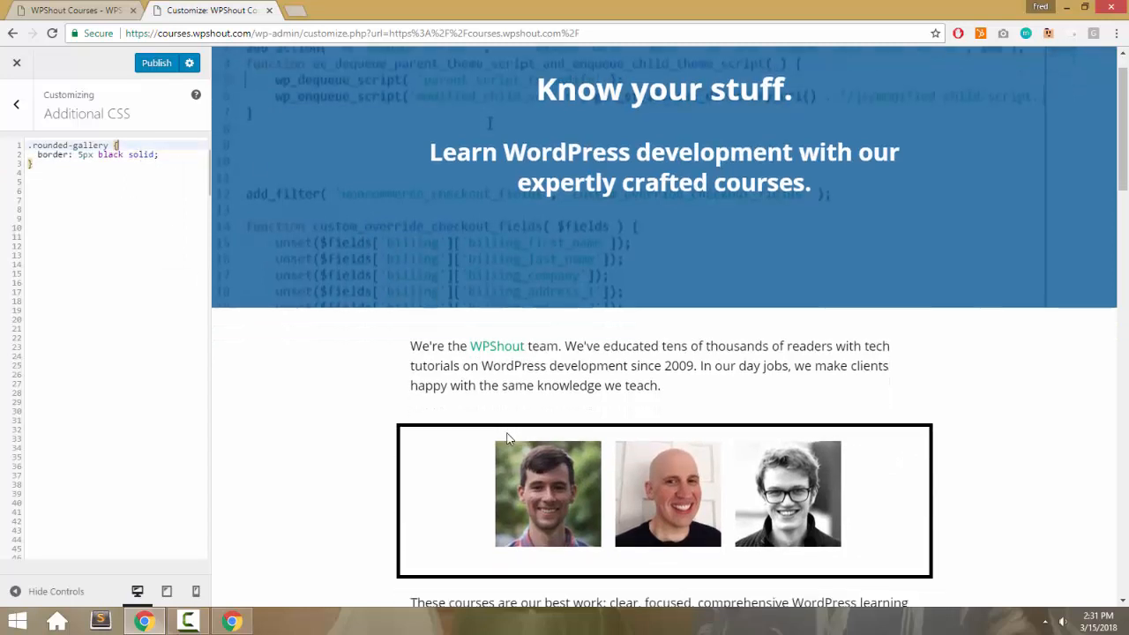
pyautogui.scroll(-3)
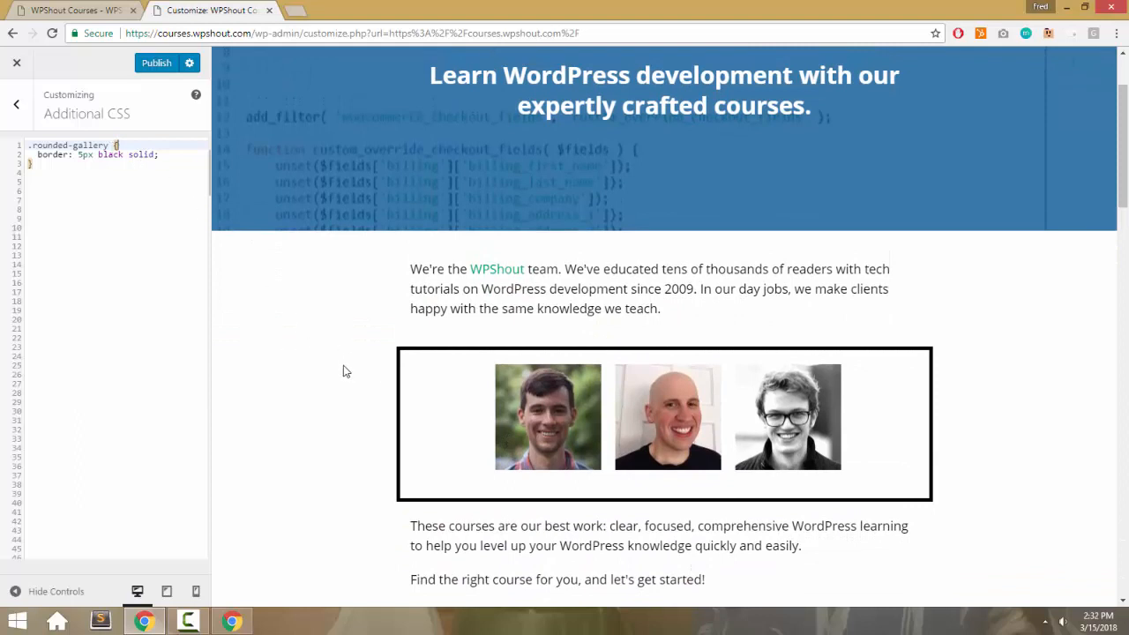
pyautogui.rightClick(344, 370)
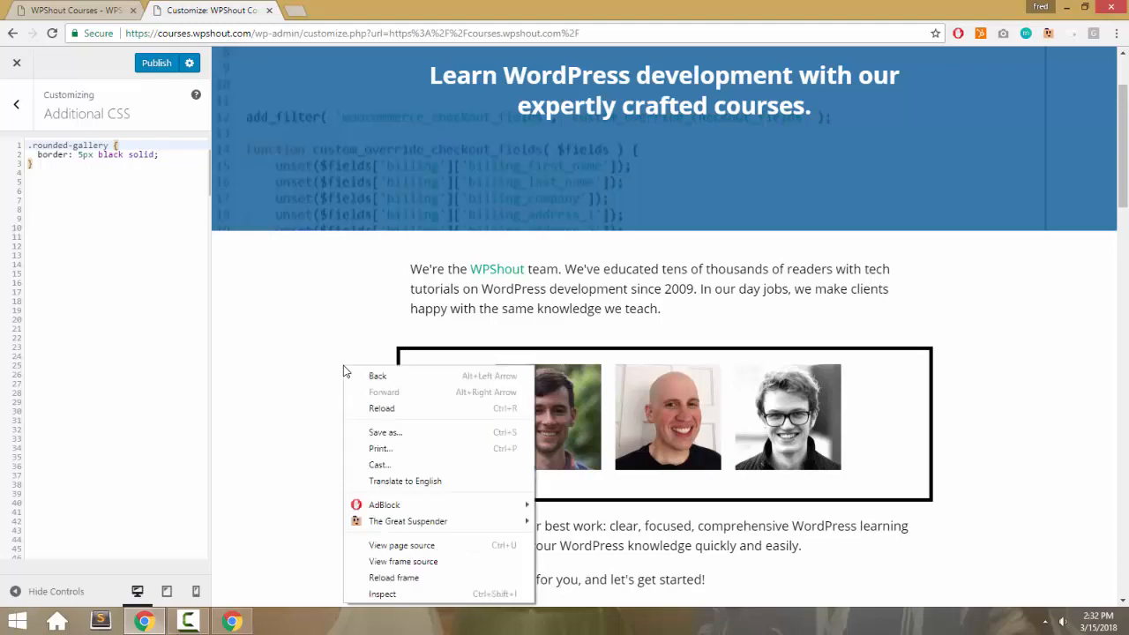
pyautogui.moveTo(381, 593)
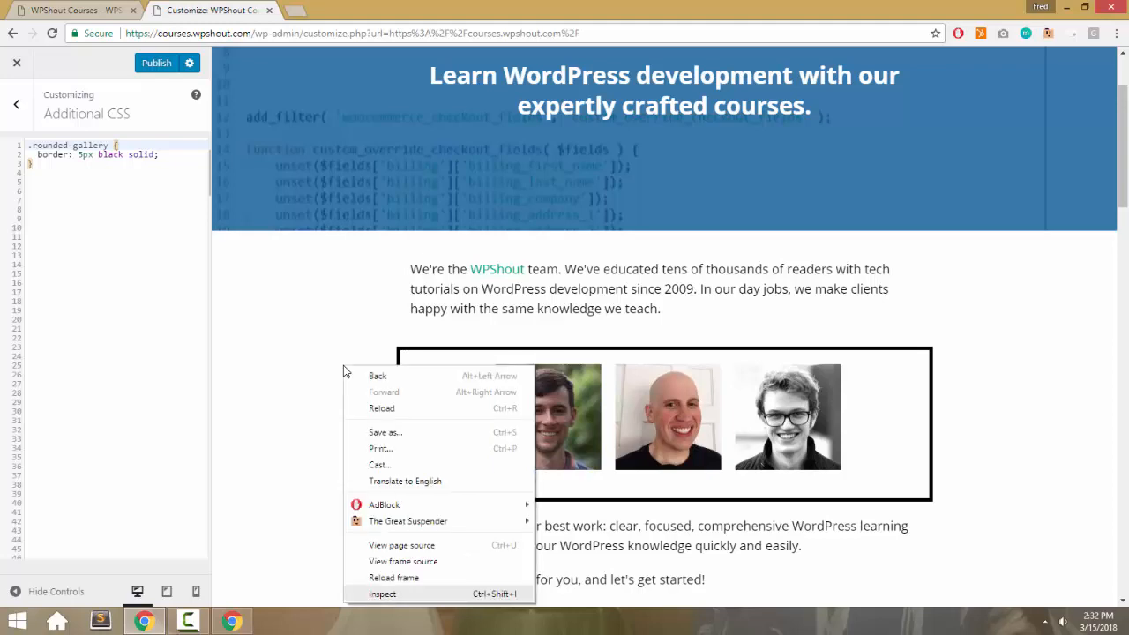
pyautogui.click(383, 593)
pyautogui.write('rounded-gallery')
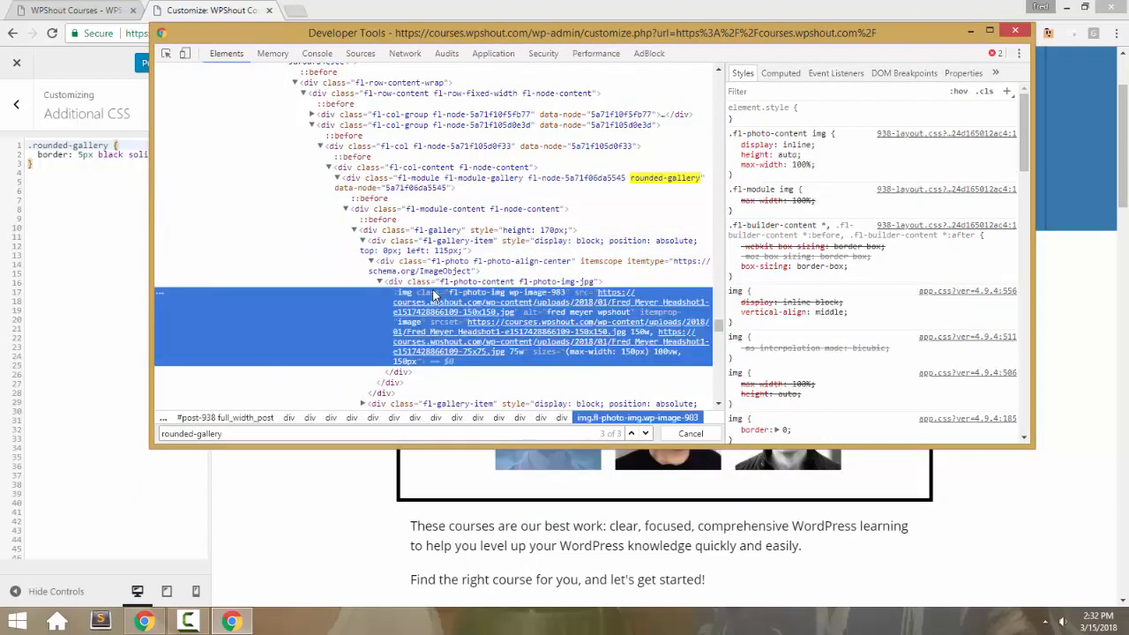
pyautogui.click(1016, 28)
pyautogui.write('img ')
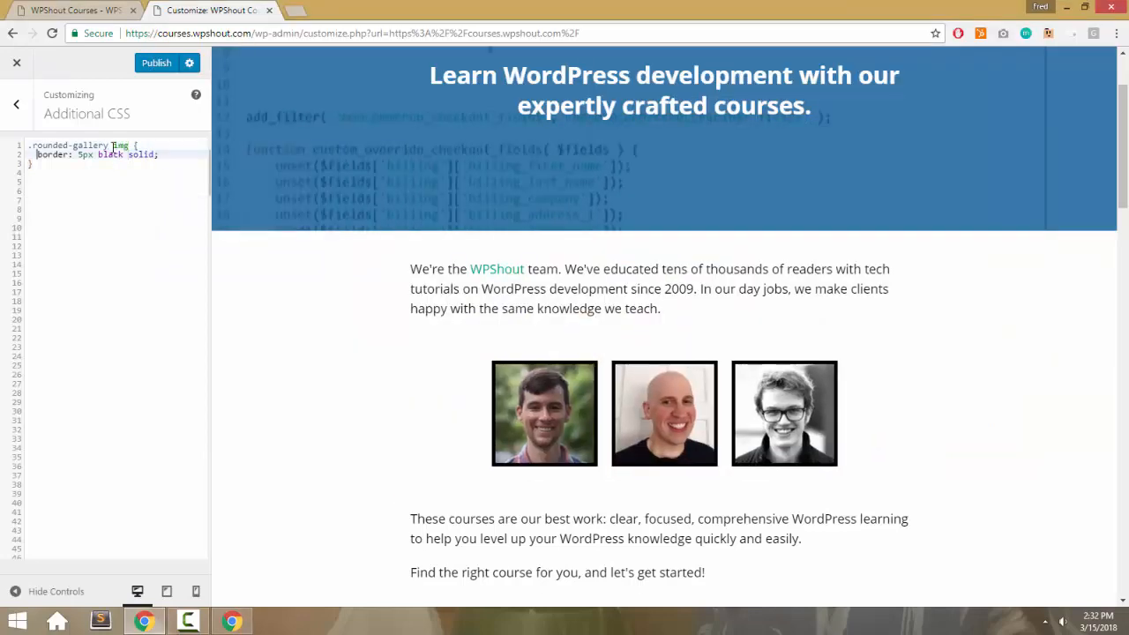
# - Set border-radius: 50%; on .rounded-gallery img so the photos turn circular, and publish the CSS
pyautogui.write('border-radius:')
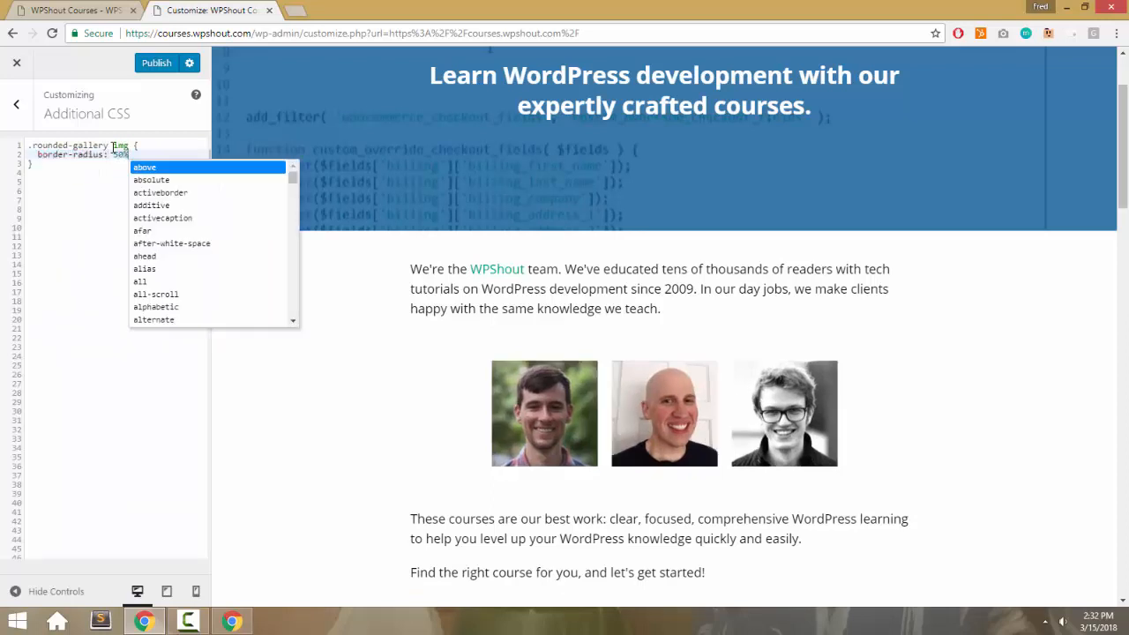
pyautogui.write('50%;')
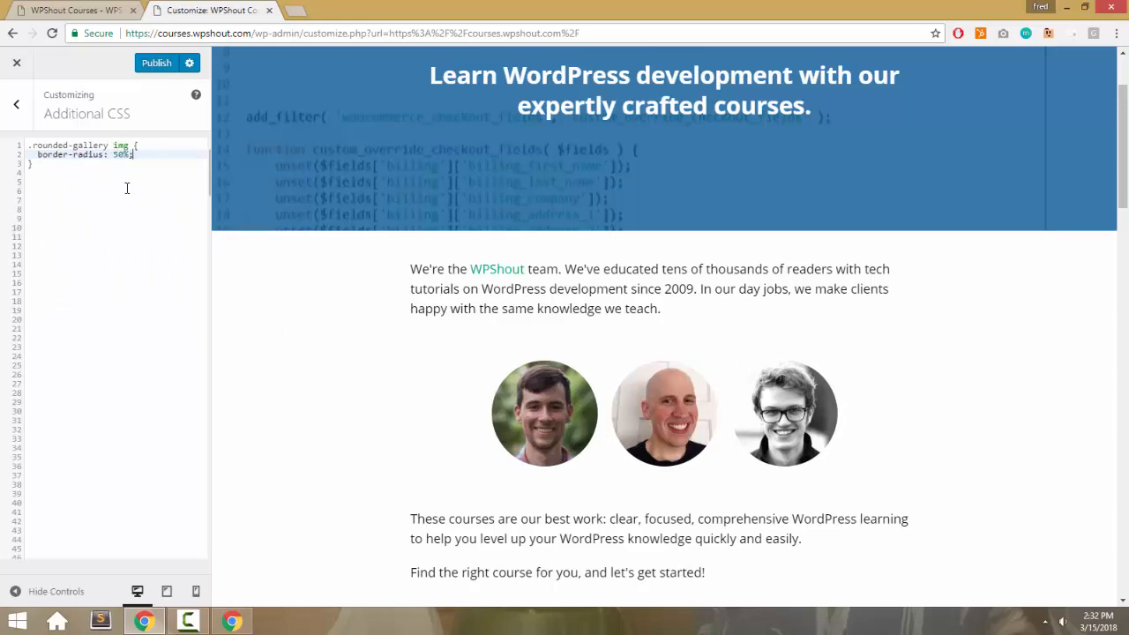
pyautogui.click(156, 64)
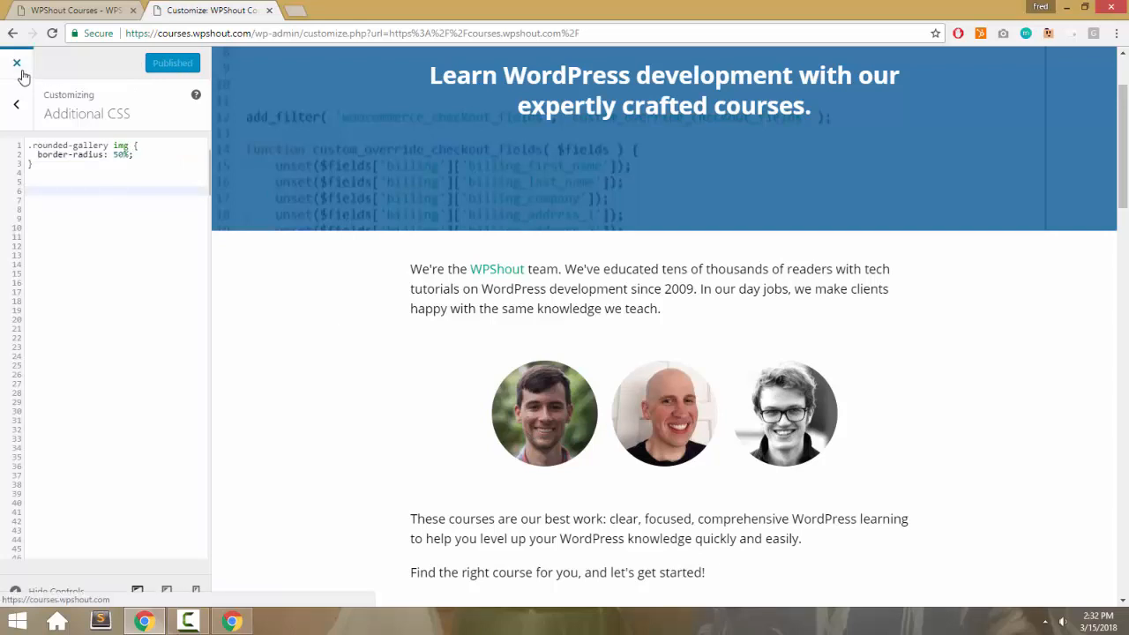
# - Close the Customizer and return to the live WPShout Courses page
pyautogui.click(14, 61)
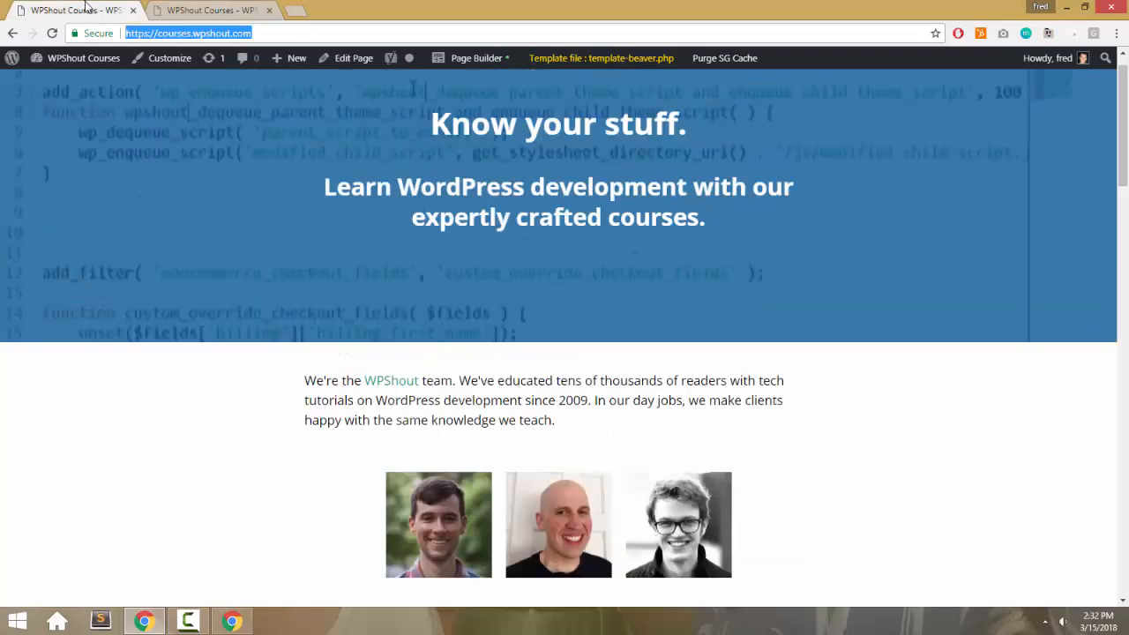
pyautogui.moveTo(380, 417)
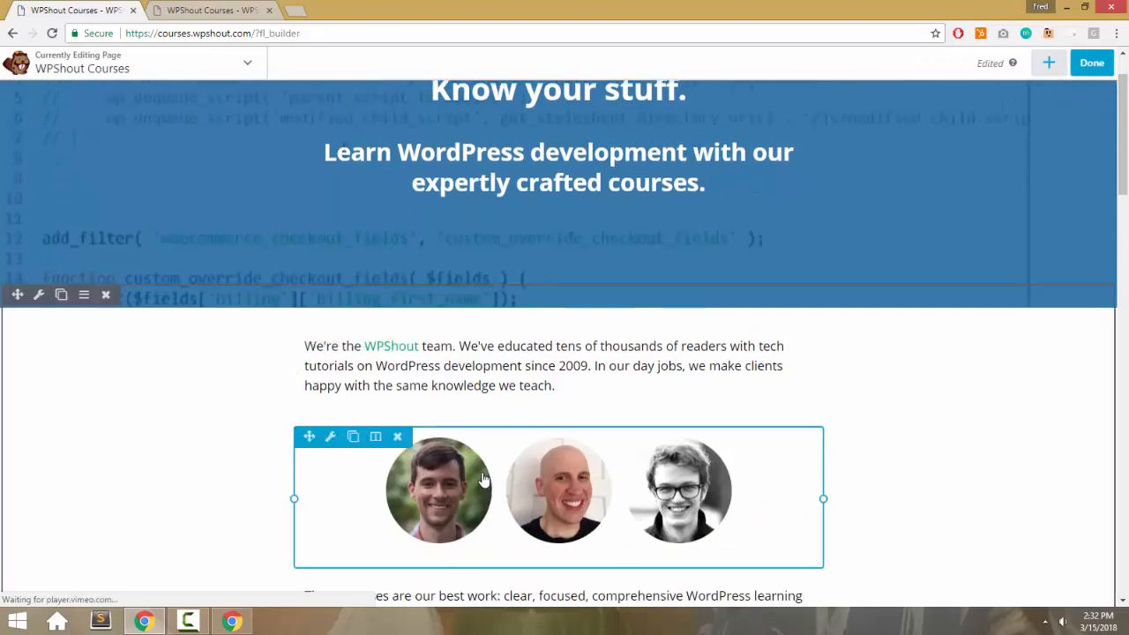
# - Append -nope to the gallery's rounded-gallery class to break the circles, remove it again, and finish editing
pyautogui.click(331, 438)
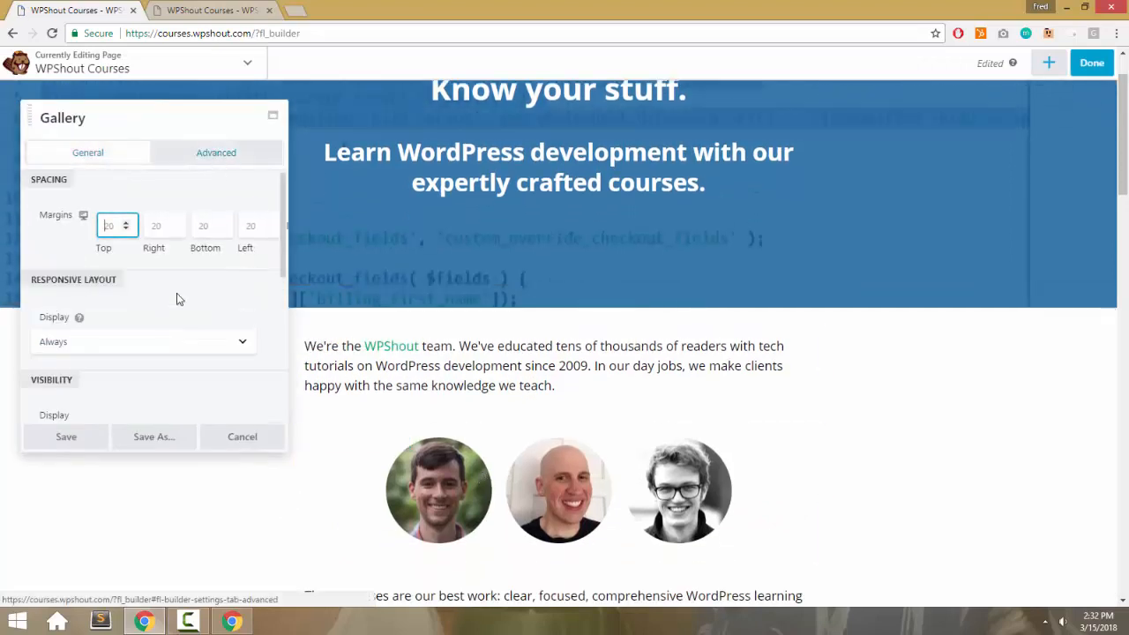
pyautogui.write('rounded-gallery')
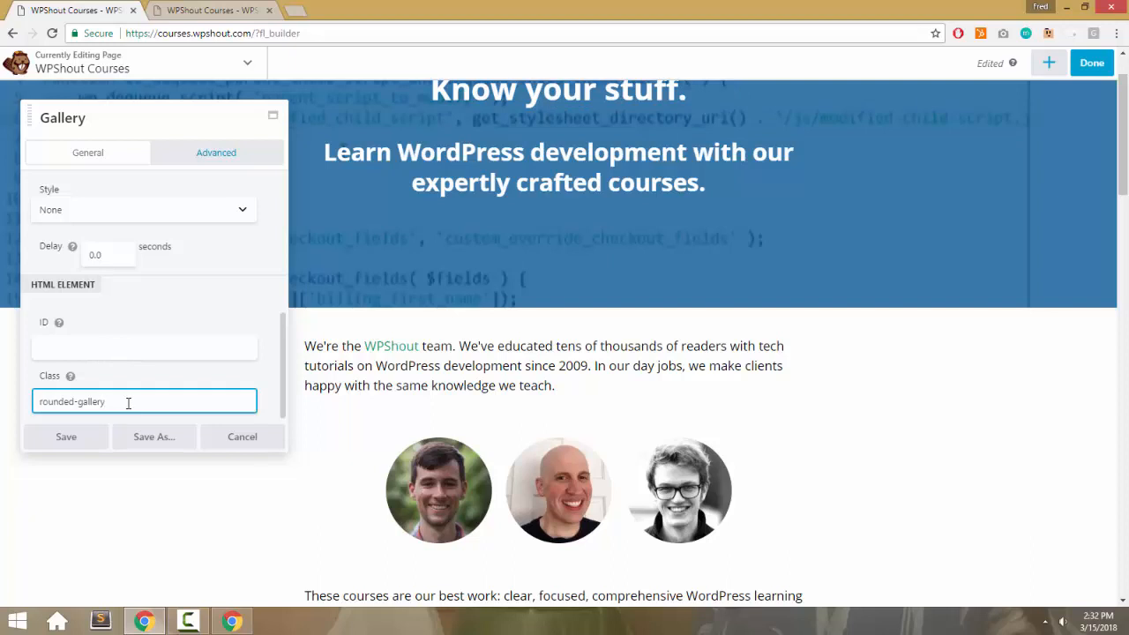
pyautogui.write('-nope')
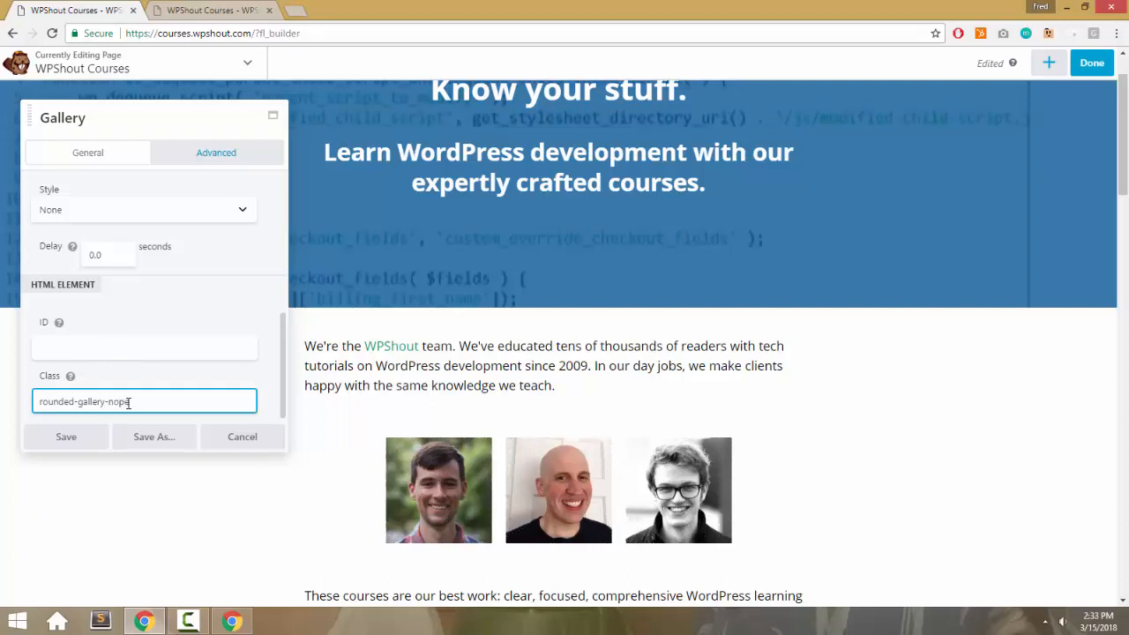
pyautogui.click(137, 402)
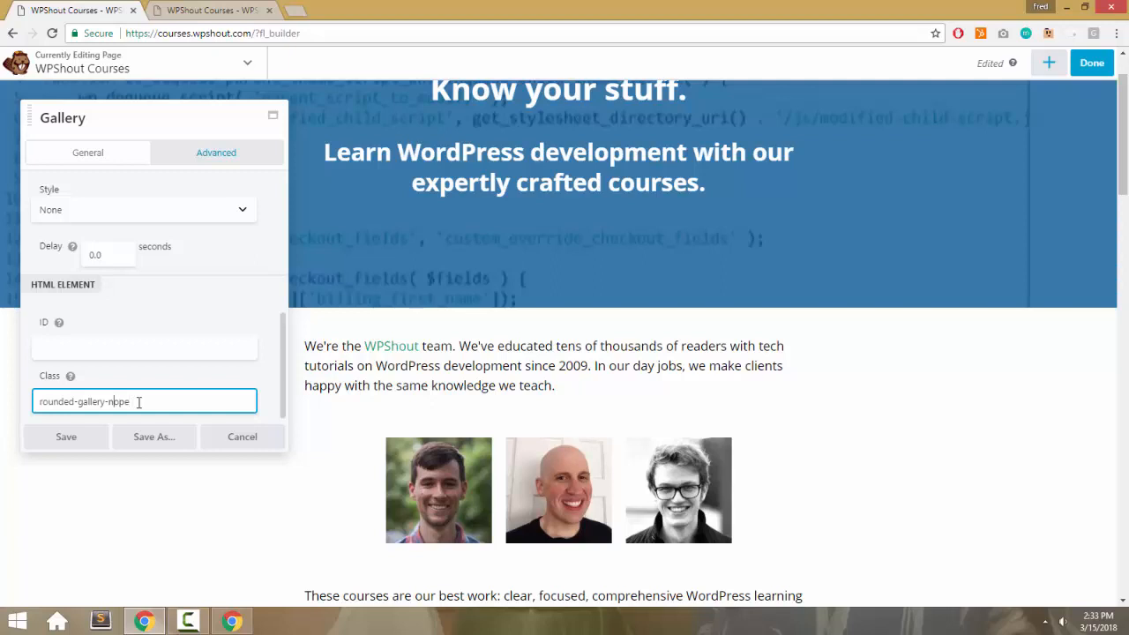
pyautogui.doubleClick(117, 402)
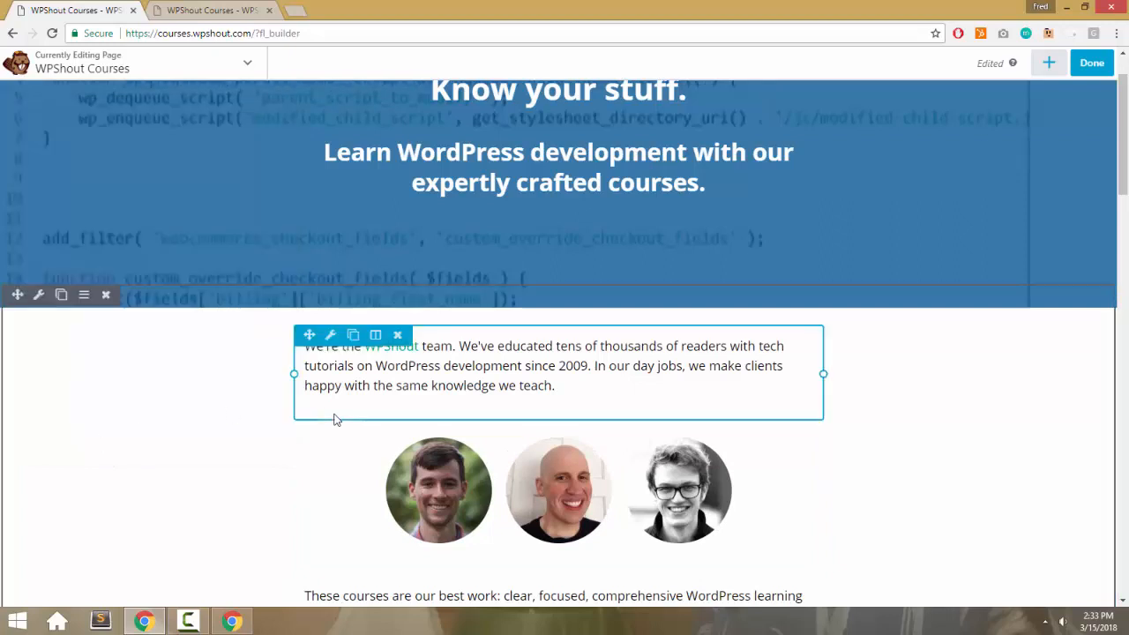
pyautogui.click(1092, 64)
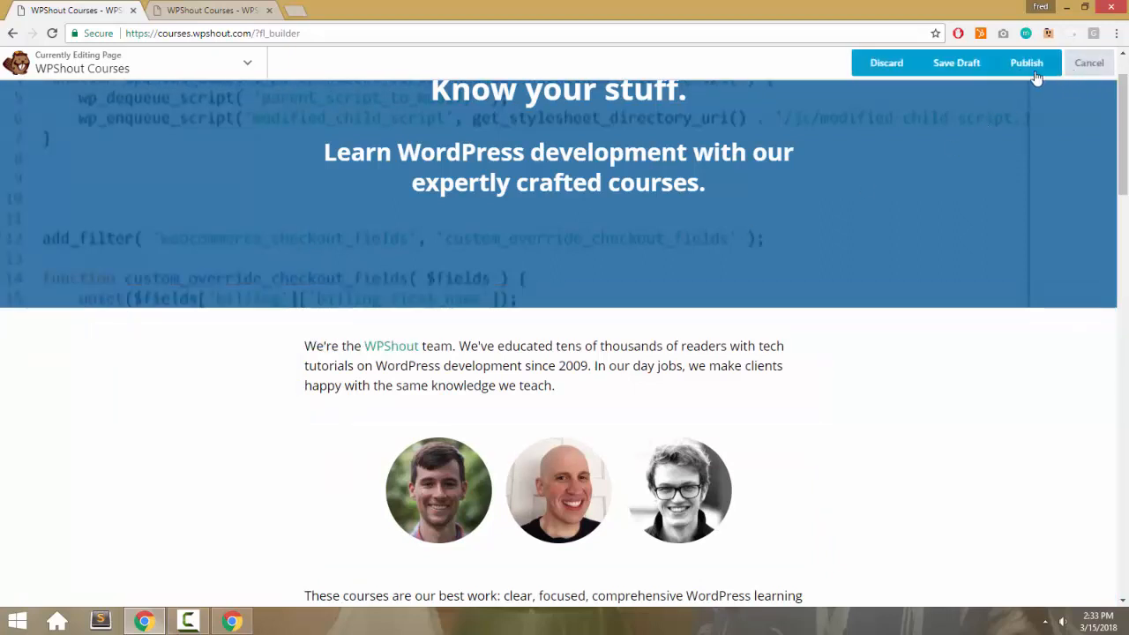